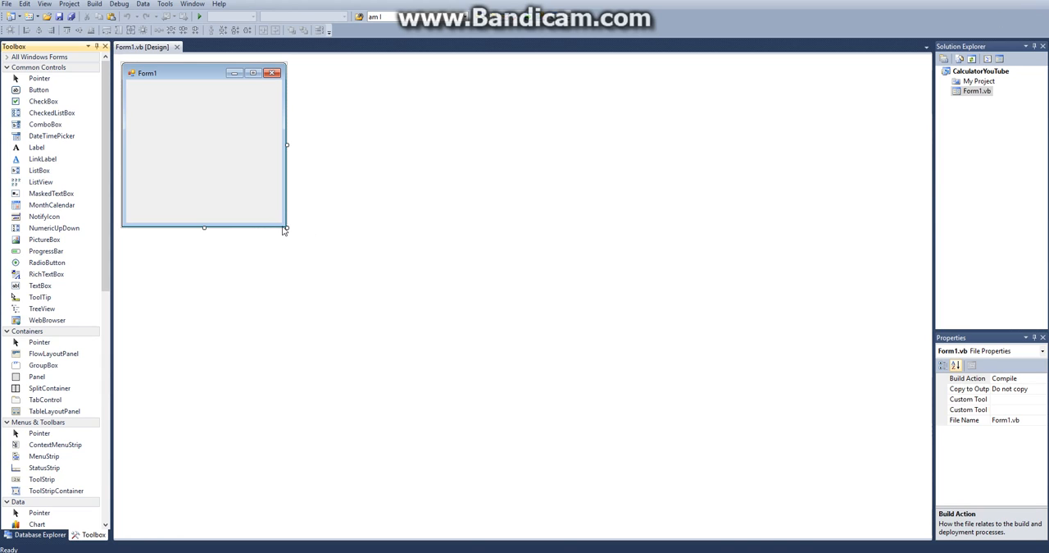
{"action": "mouse_move", "coordinate": [287, 228]}
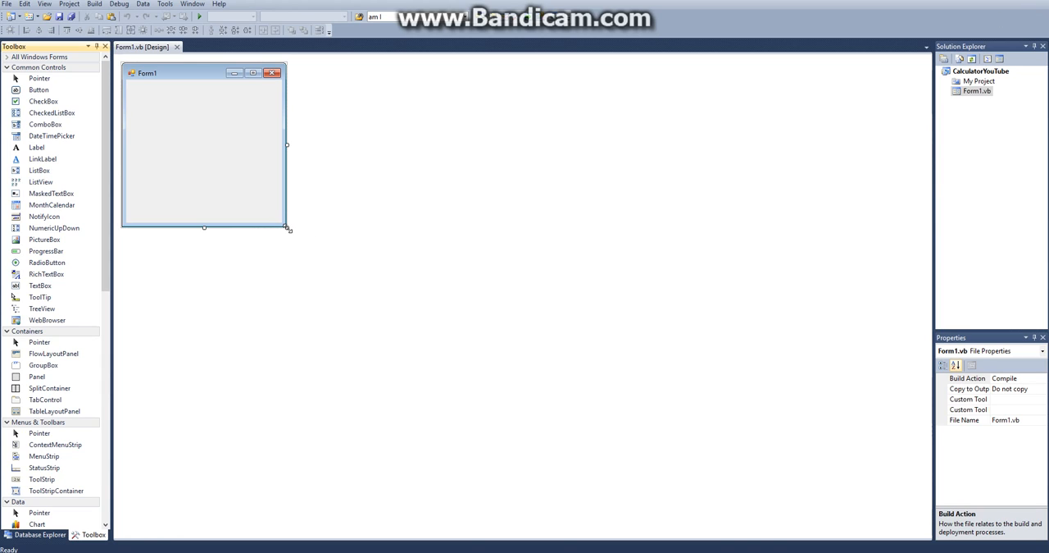
Drag the form corner to its final size and rename the form frmCalculator
{"action": "left_click_drag", "start_coordinate": [288, 229], "coordinate": [540, 368]}
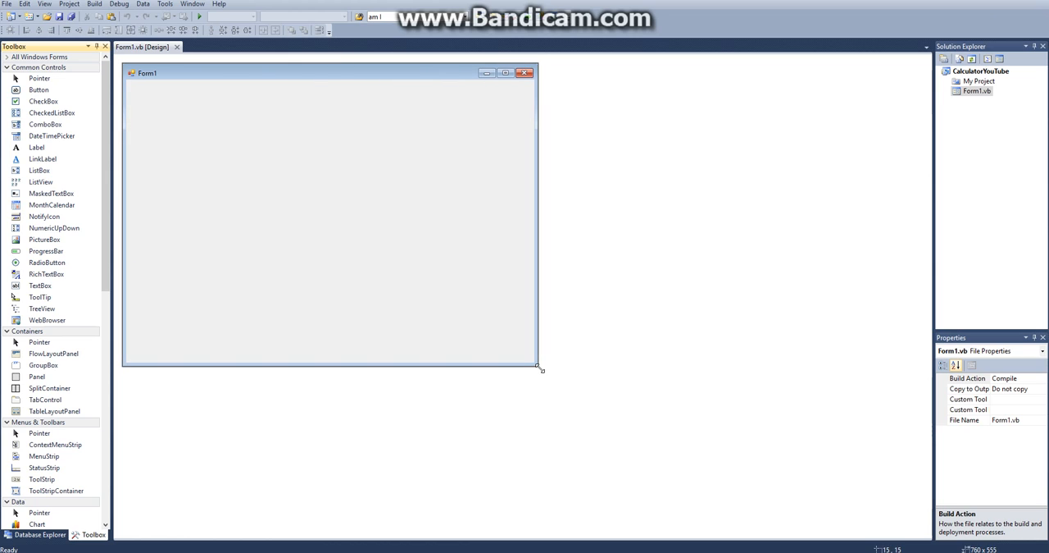
{"action": "left_click_drag", "start_coordinate": [541, 368], "coordinate": [395, 322]}
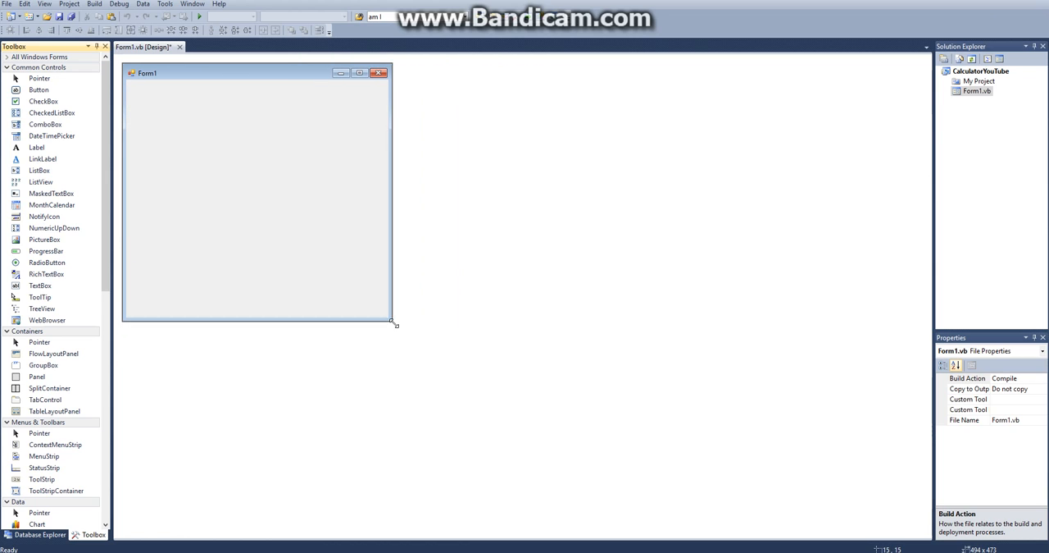
{"action": "left_click_drag", "start_coordinate": [393, 323], "coordinate": [410, 346]}
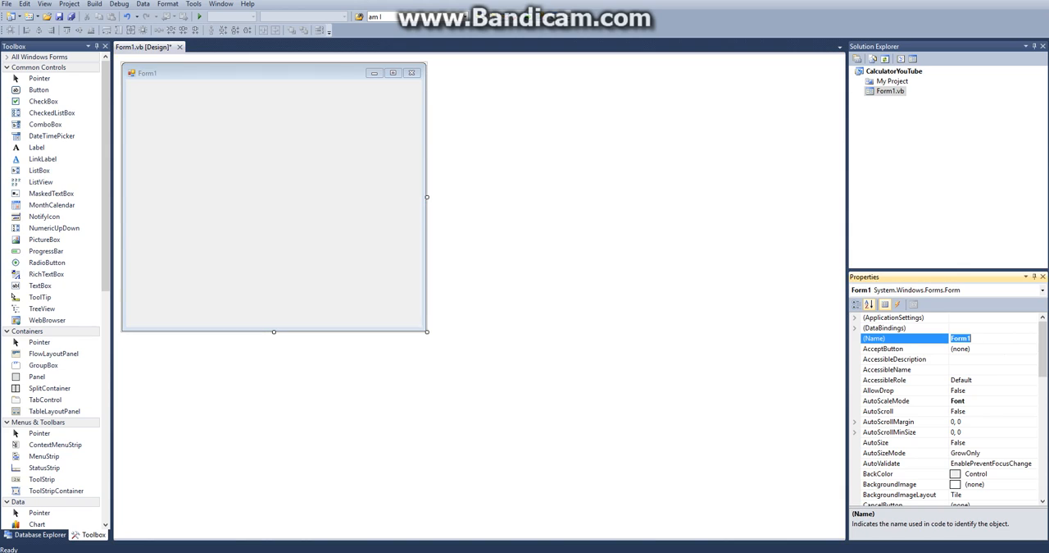
{"action": "type", "text": "frmCalculator"}
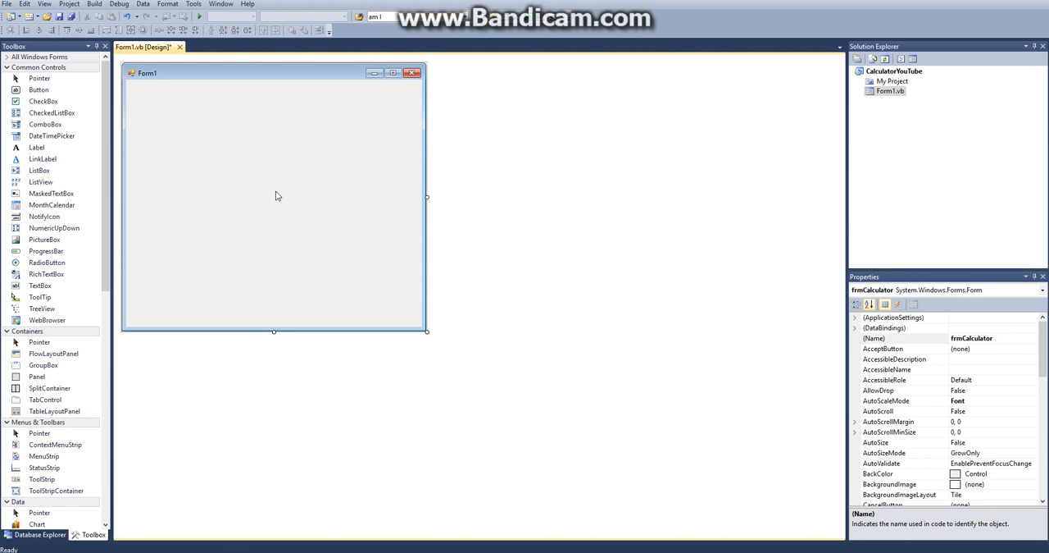
Add a TextBox stretched into a large display, plus a Button named btnEquals labelled '='
{"action": "left_click", "coordinate": [40, 170]}
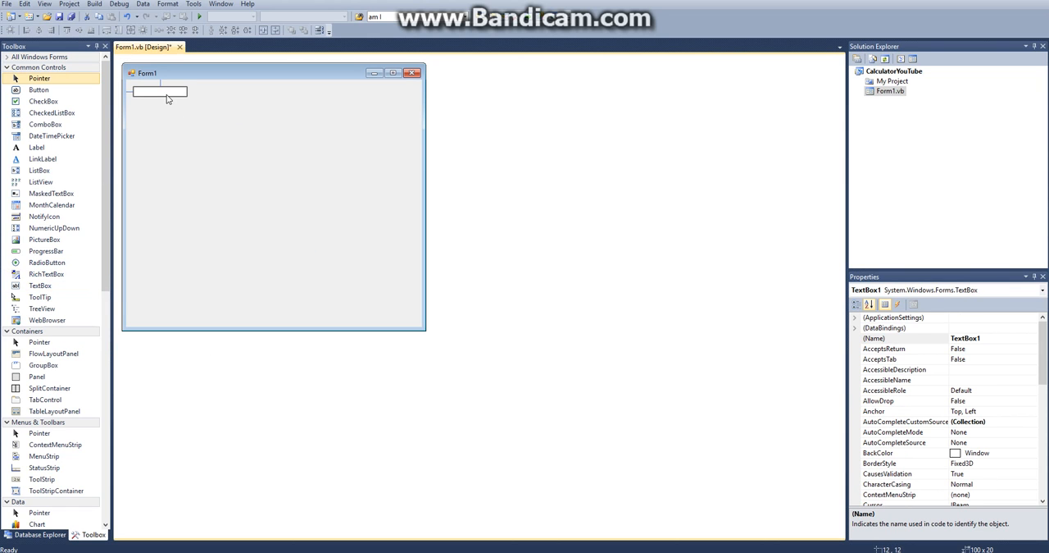
{"action": "left_click_drag", "start_coordinate": [186, 97], "coordinate": [380, 148]}
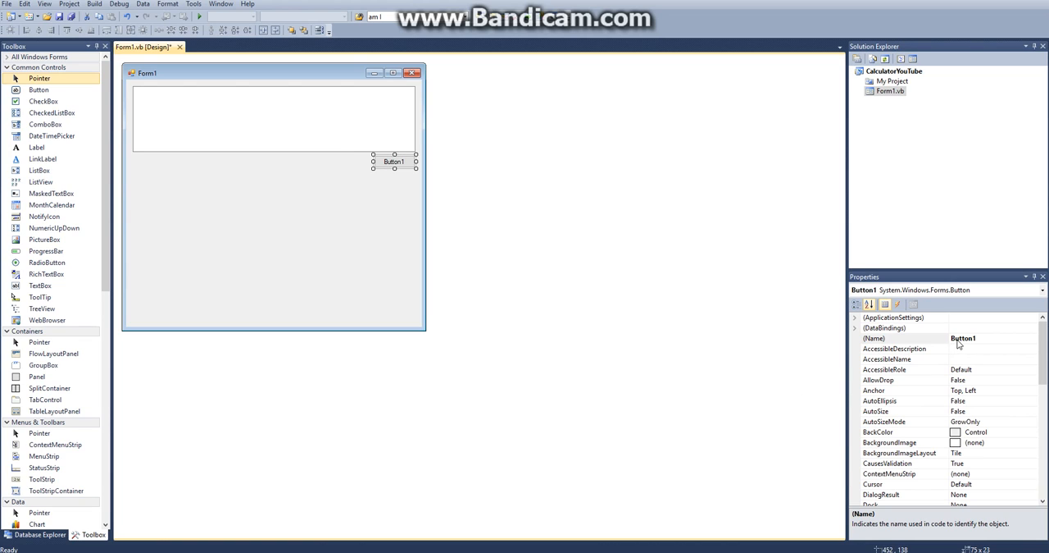
{"action": "type", "text": "btnE"}
{"action": "type", "text": "="}
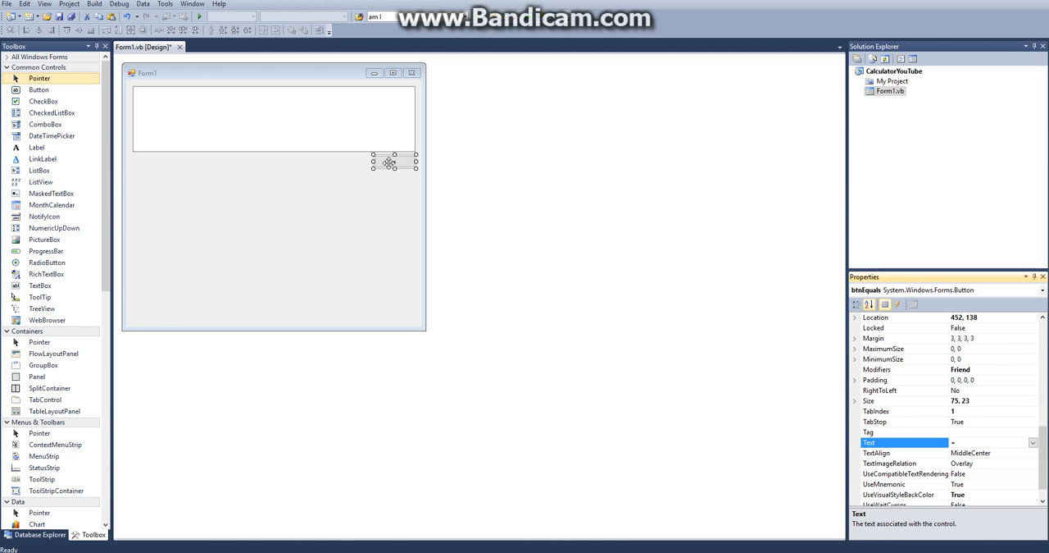
Create the btnEquals_Click handler, rename TextBox1 to txtCal, and return to the handler code
{"action": "double_click", "coordinate": [393, 161]}
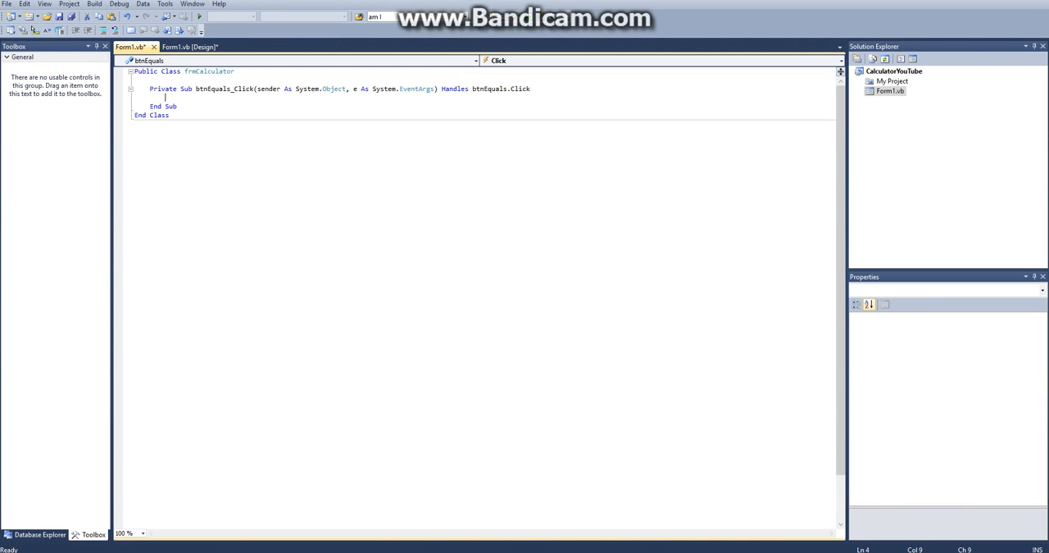
{"action": "type", "text": "dim"}
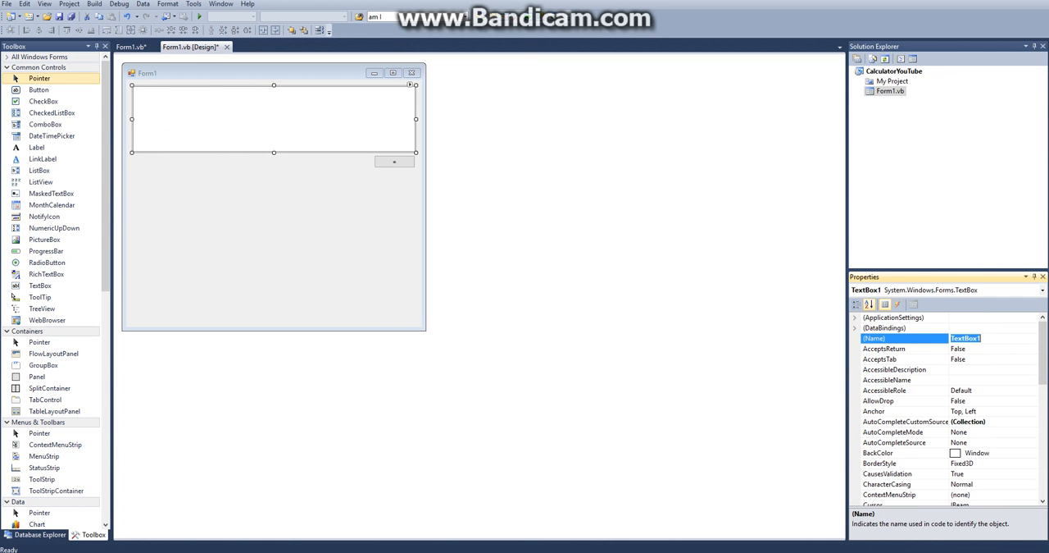
{"action": "type", "text": "txtCal"}
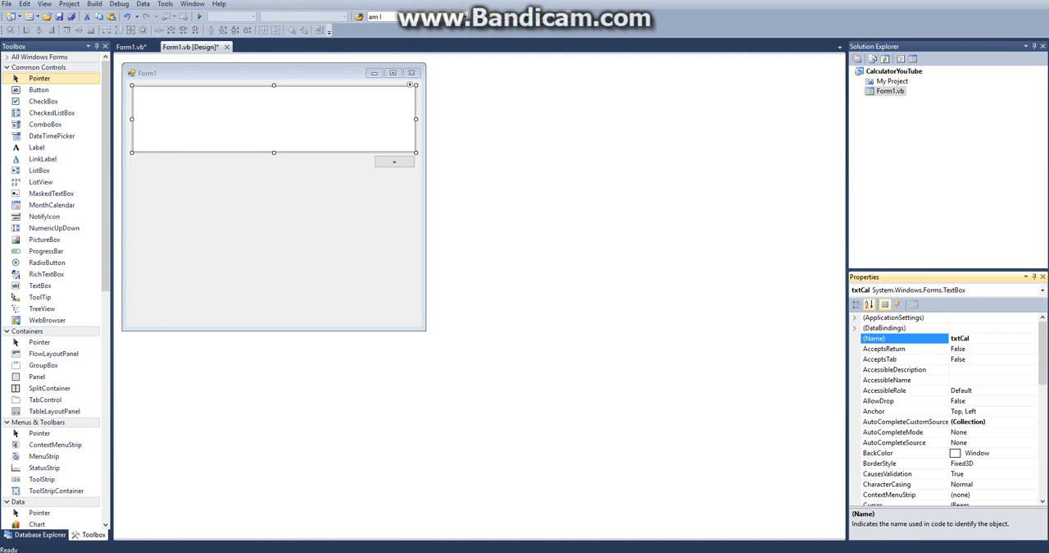
{"action": "double_click", "coordinate": [394, 161]}
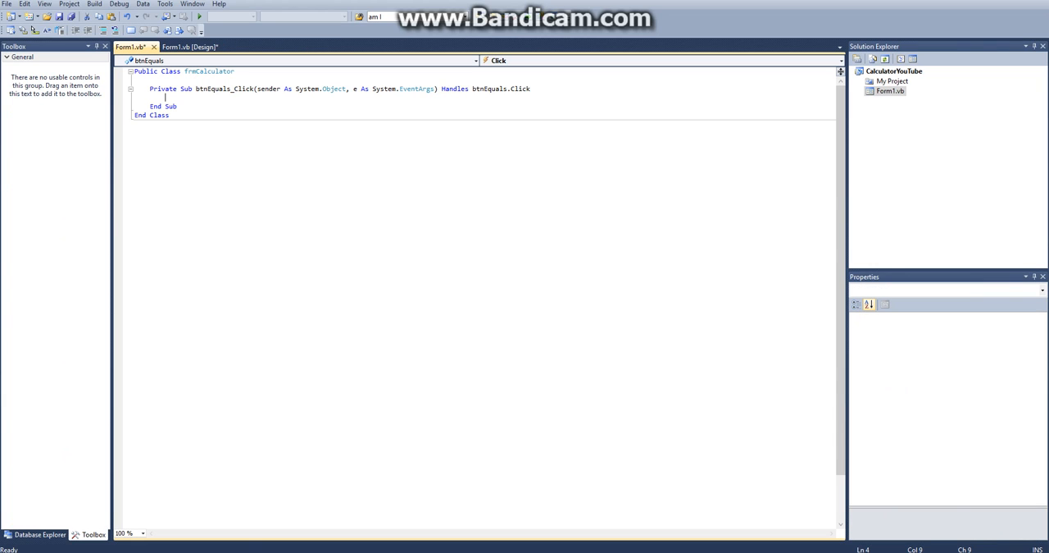
Declare num1 As String and set it to txtCal.Text.Split(" ")(0)
{"action": "type", "text": "Dim num1"}
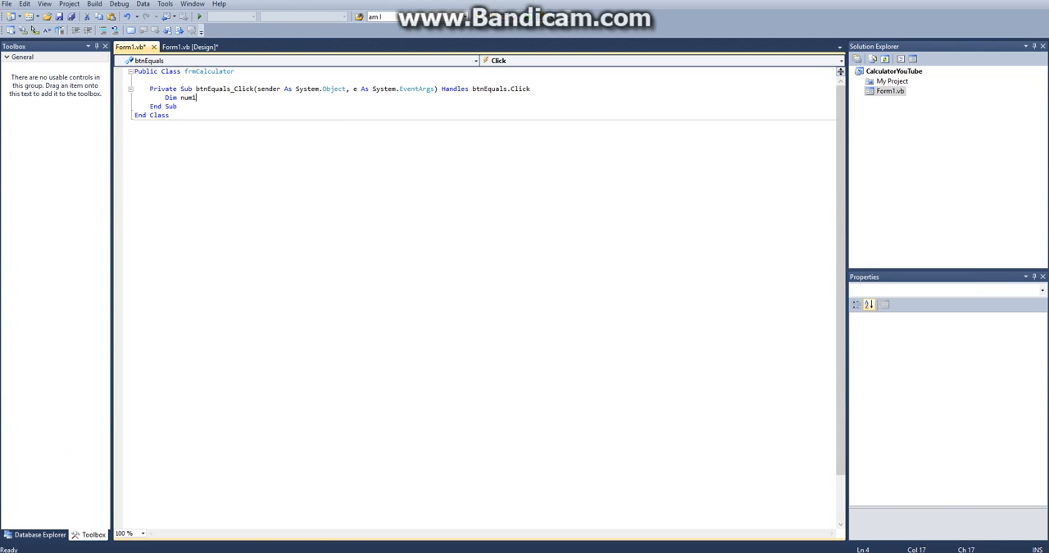
{"action": "type", "text": "As string"}
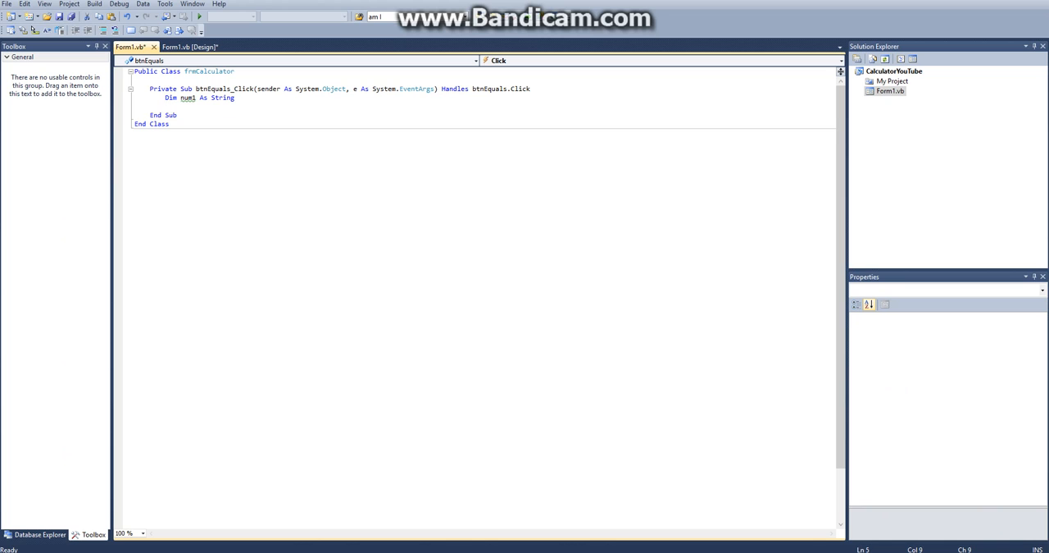
{"action": "type", "text": "q"}
{"action": "type", "text": "Dim num2 As String"}
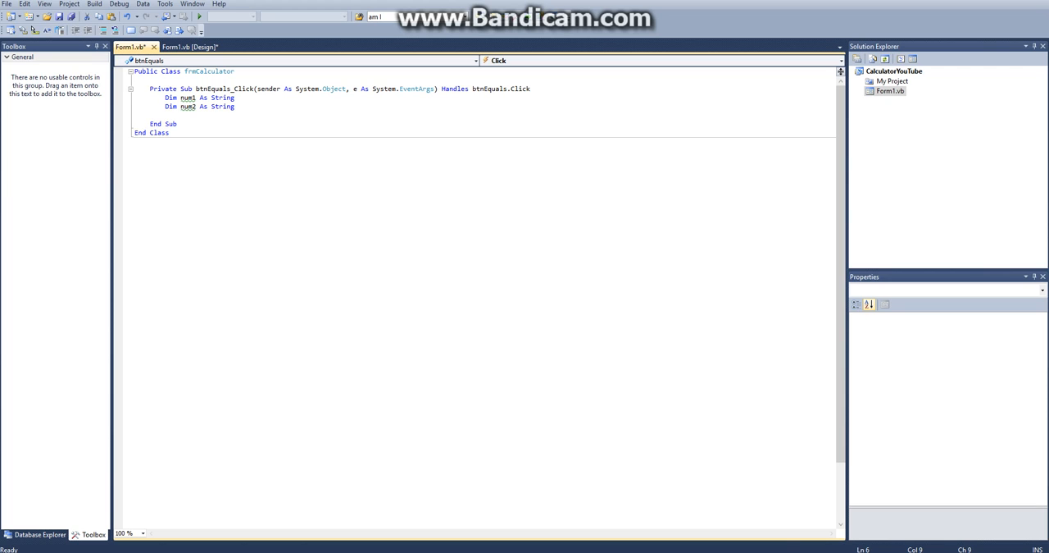
{"action": "type", "text": "num1 = txtCal.Text.Split"}
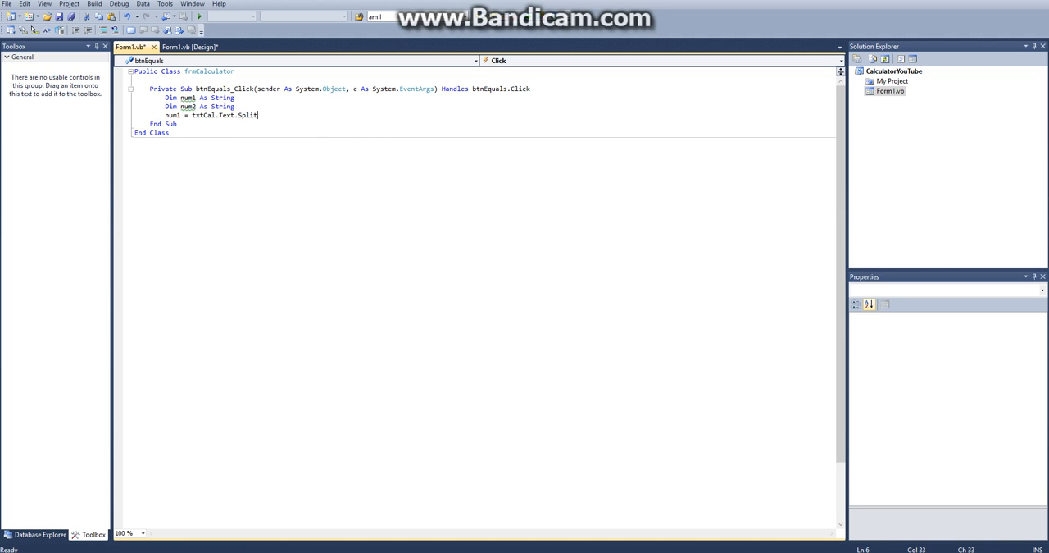
{"action": "type", "text": "(\""}
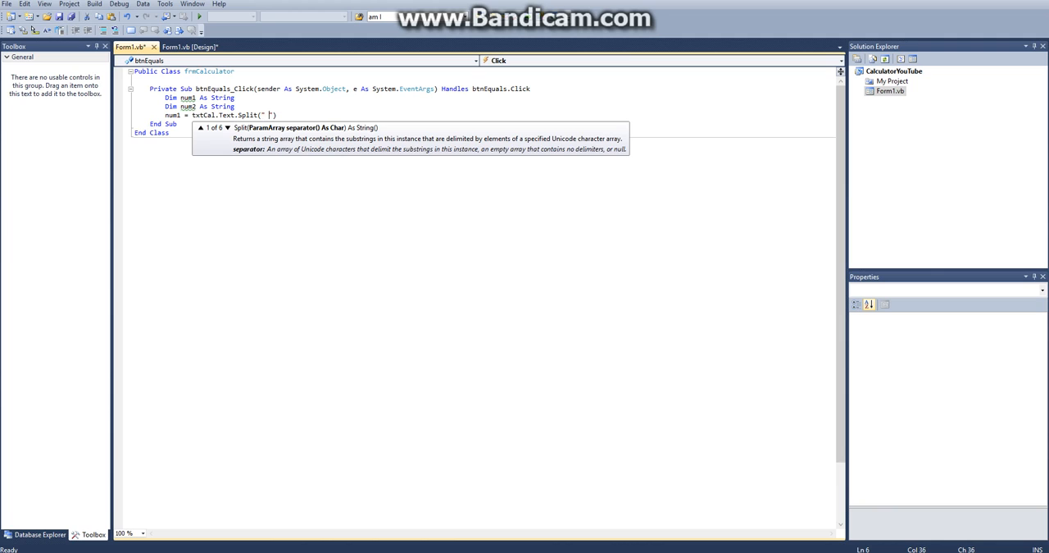
{"action": "type", "text": "(0)"}
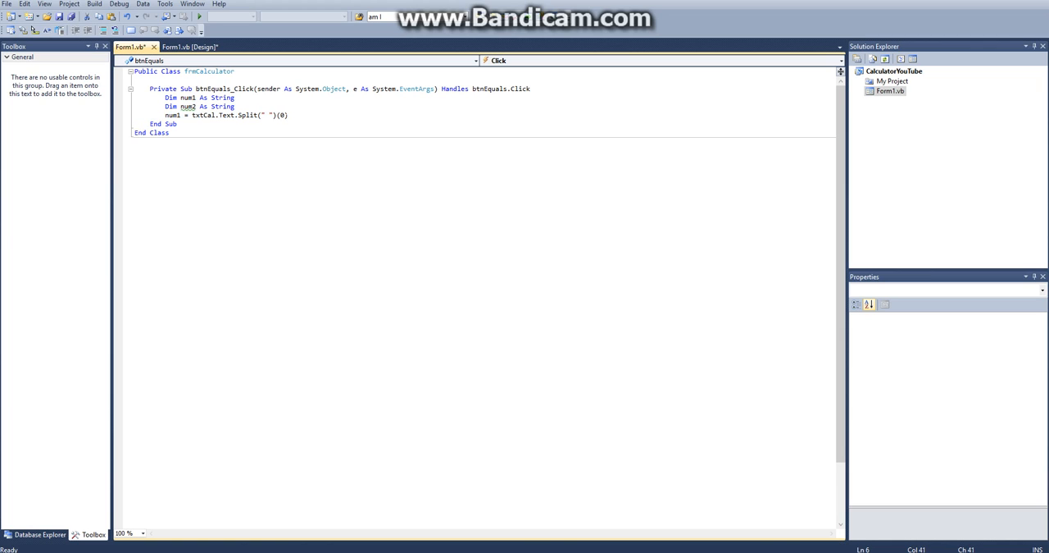
On a new line, declare num2 As String and set it to txtCal.Text.Split(" ")(2)
{"action": "key", "text": "enter"}
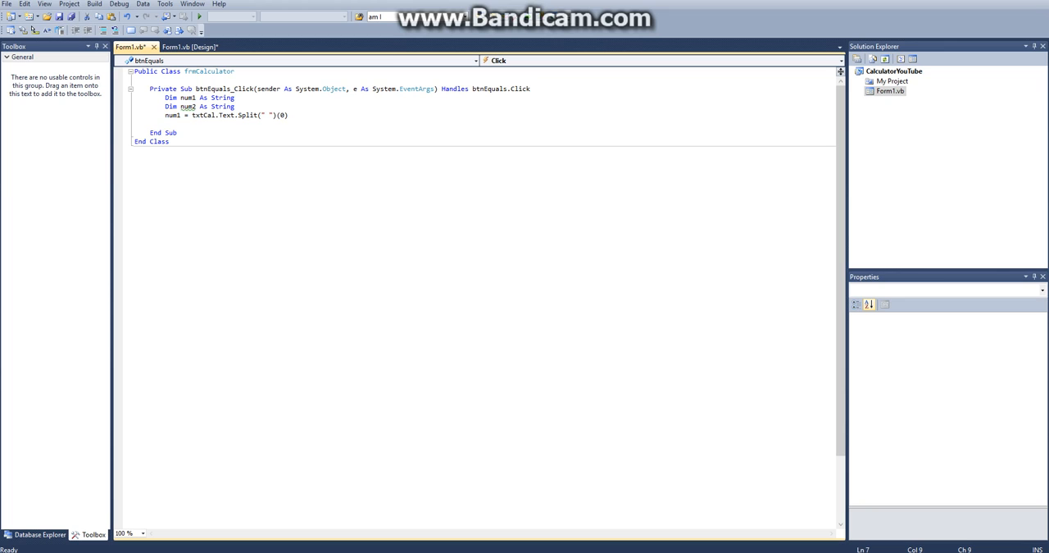
{"action": "type", "text": "ni,"}
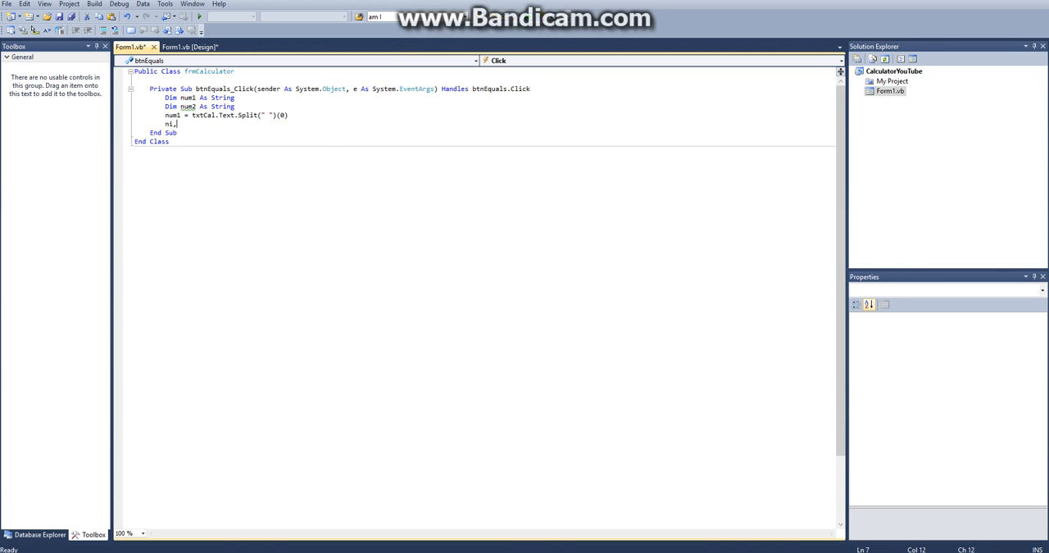
{"action": "type", "text": "um2 = txt"}
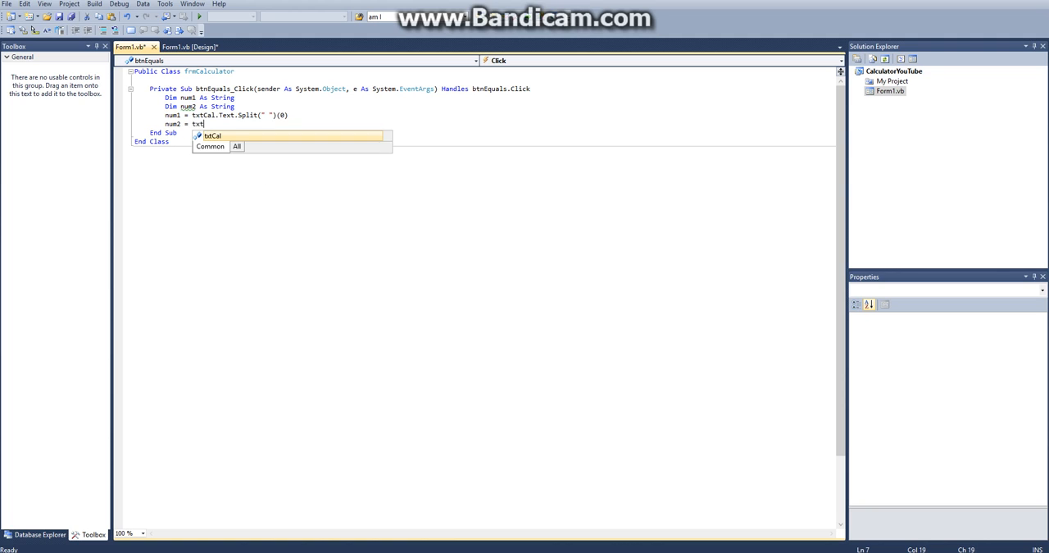
{"action": "type", "text": "Cal.Text.sp"}
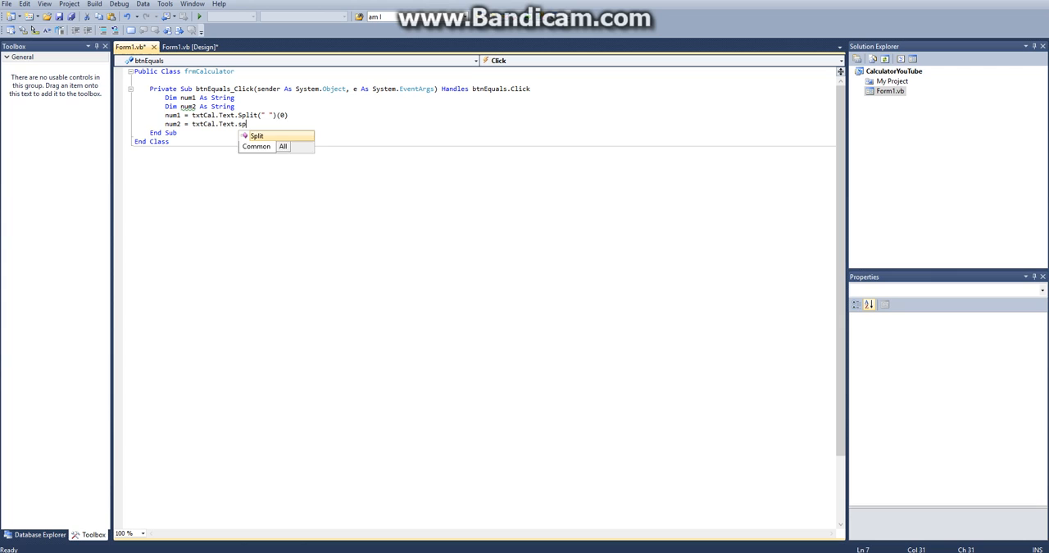
{"action": "type", "text": "Split(\" \")("}
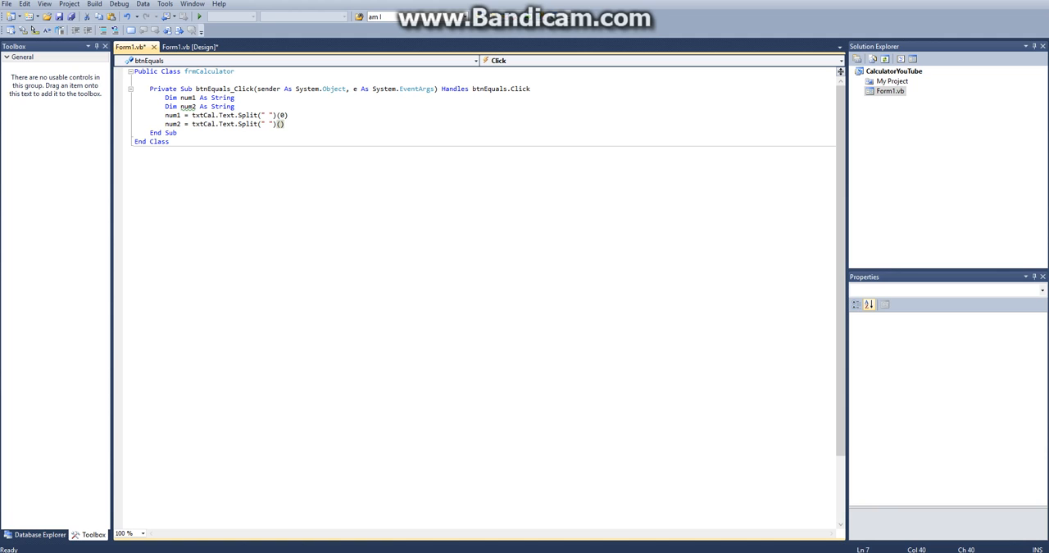
{"action": "type", "text": "2"}
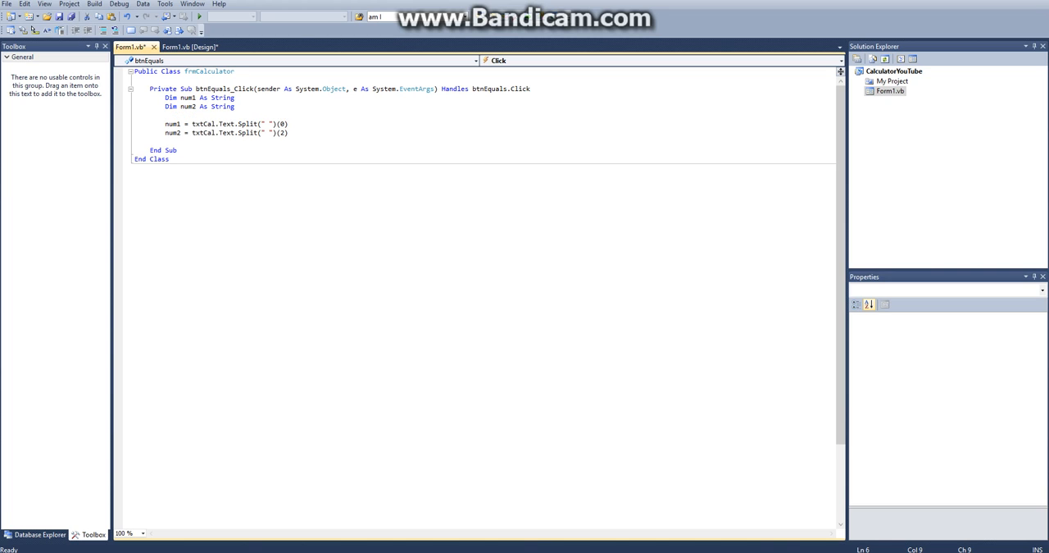
Declare op As String and set it to txtCal.Text.Split(" ")(1)
{"action": "type", "text": "Disposem"}
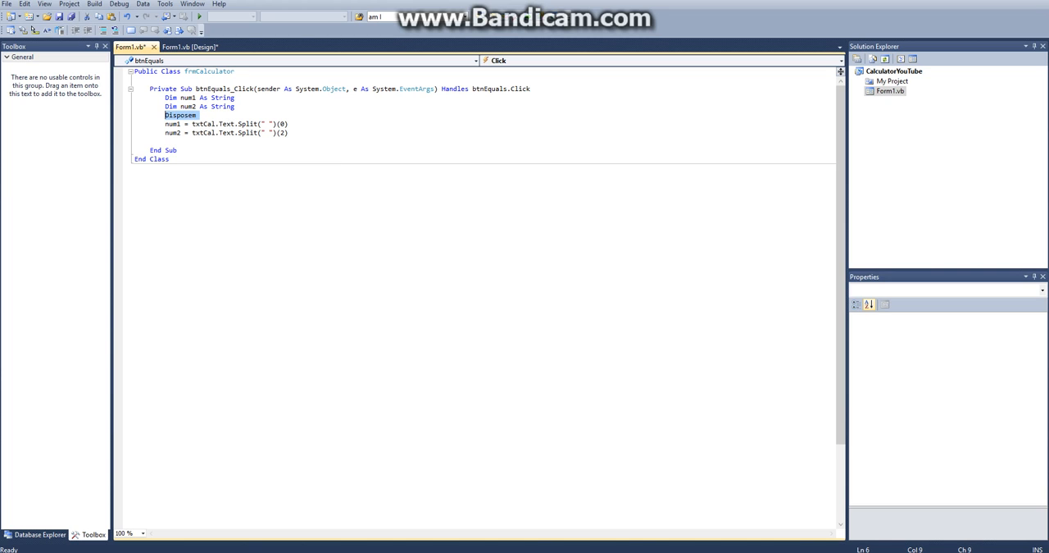
{"action": "type", "text": "Dim op As"}
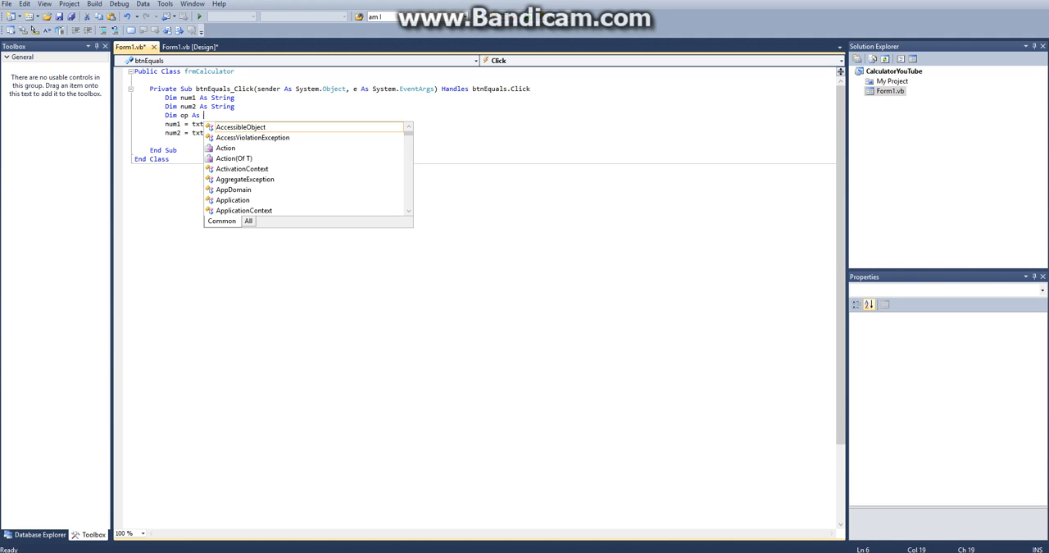
{"action": "type", "text": "string"}
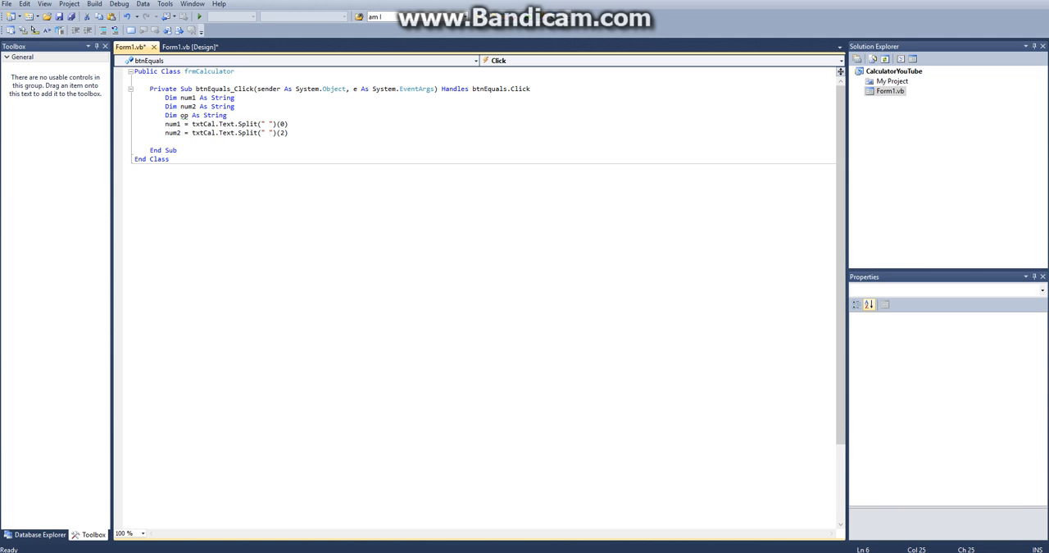
{"action": "type", "text": "op"}
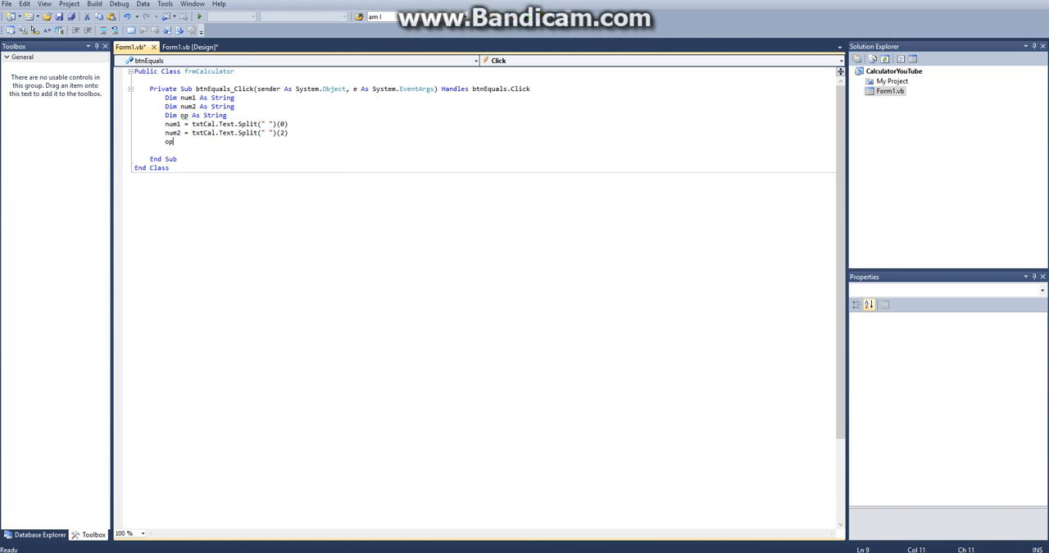
{"action": "type", "text": "= txtCal.Text.Split"}
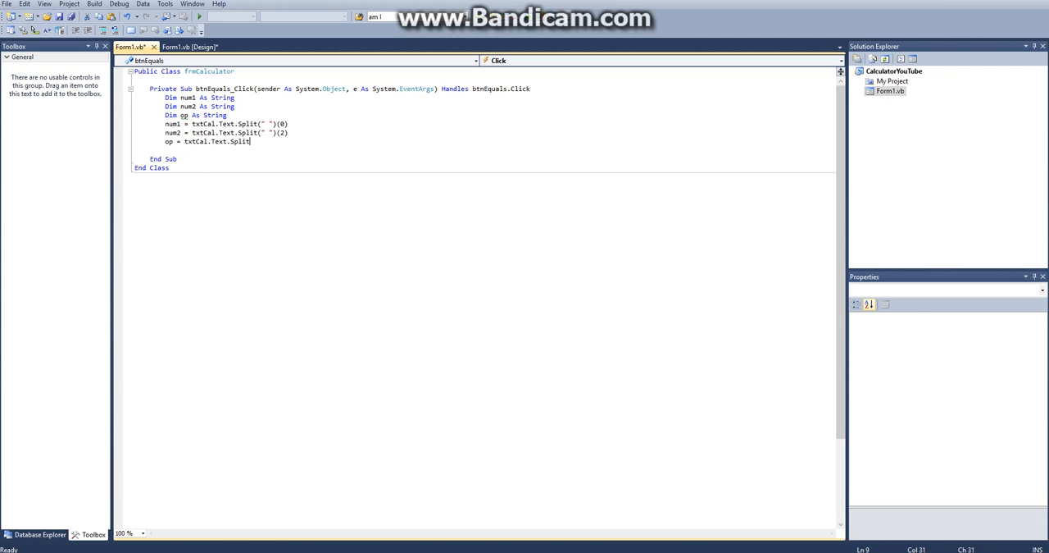
{"action": "type", "text": "("}
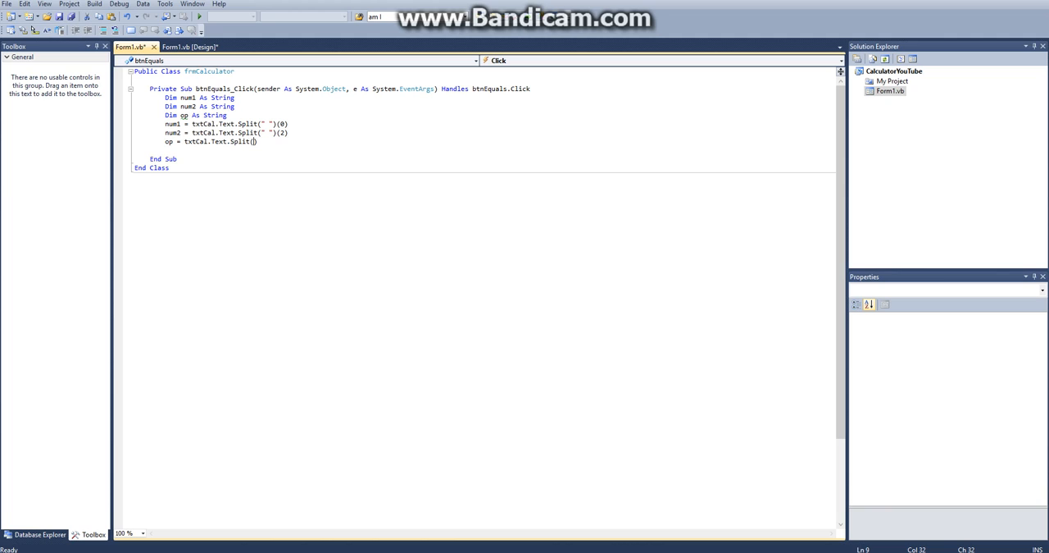
{"action": "type", "text": "\" \""}
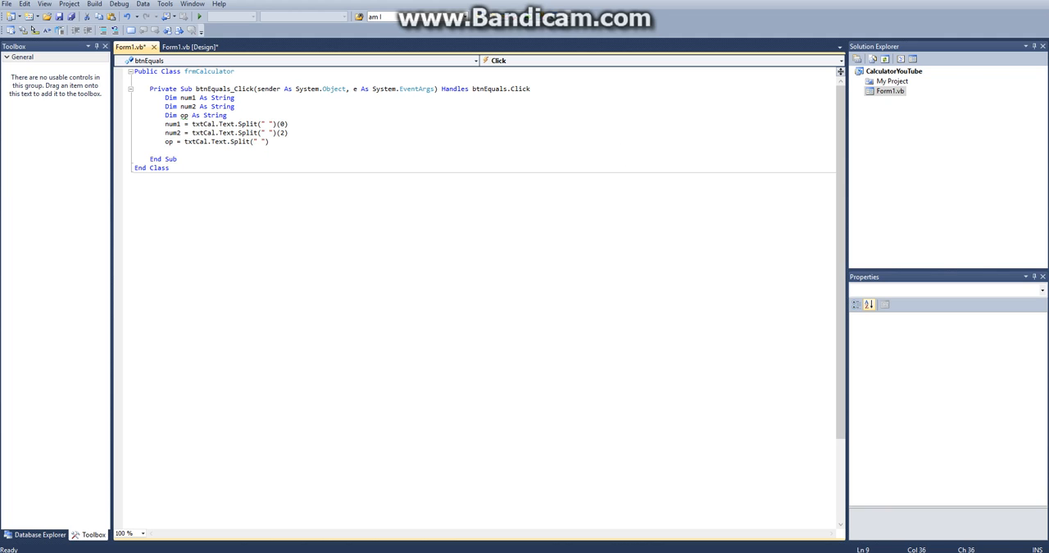
{"action": "type", "text": "()"}
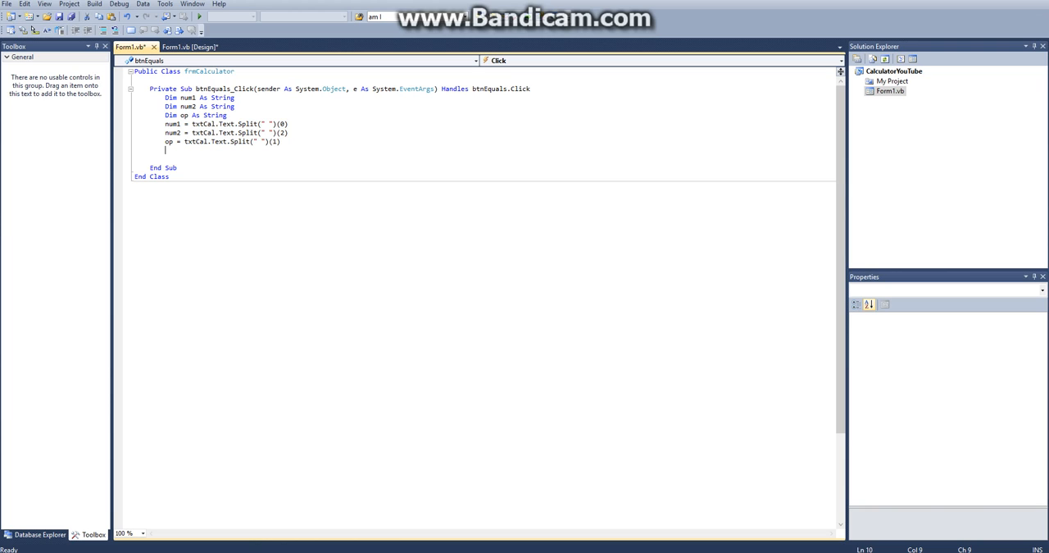
Add Dim i As Double = Convert.ToDouble(num1) and Dim i2 As Double = Convert.ToDouble(num2)
{"action": "type", "text": "Dim i As Double = Convert.ToDouble(num1)"}
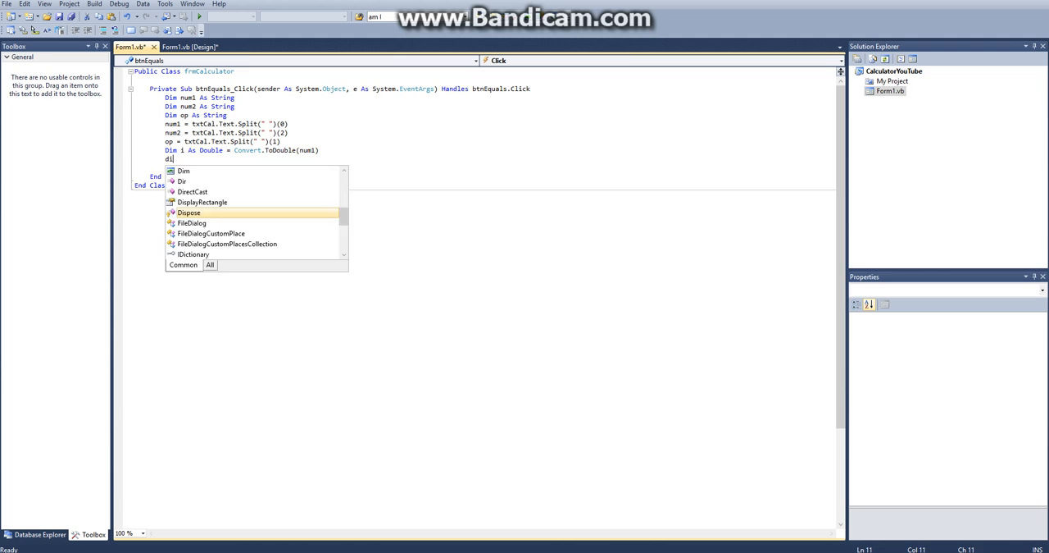
{"action": "type", "text": "Dim i2 As so"}
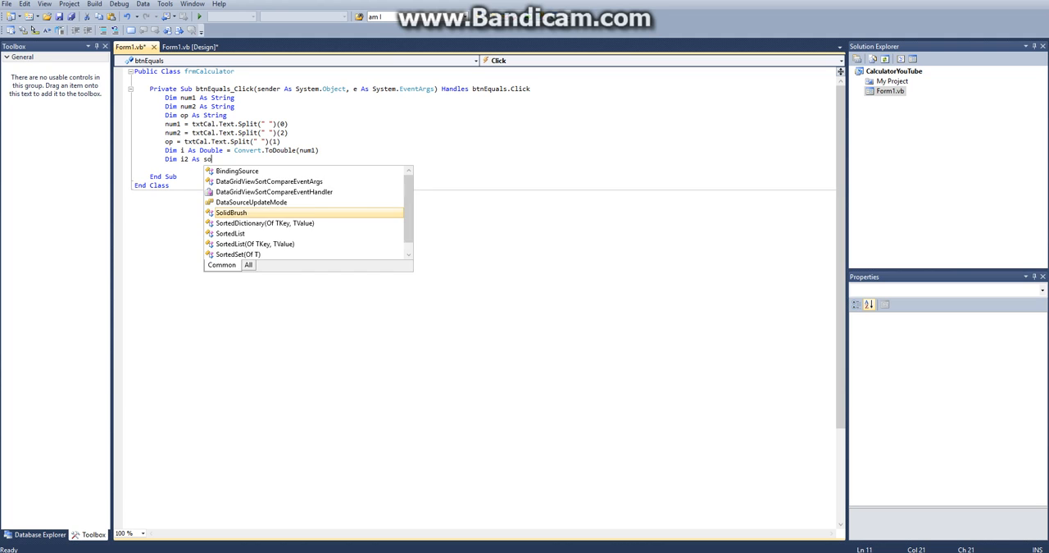
{"action": "type", "text": "uble"}
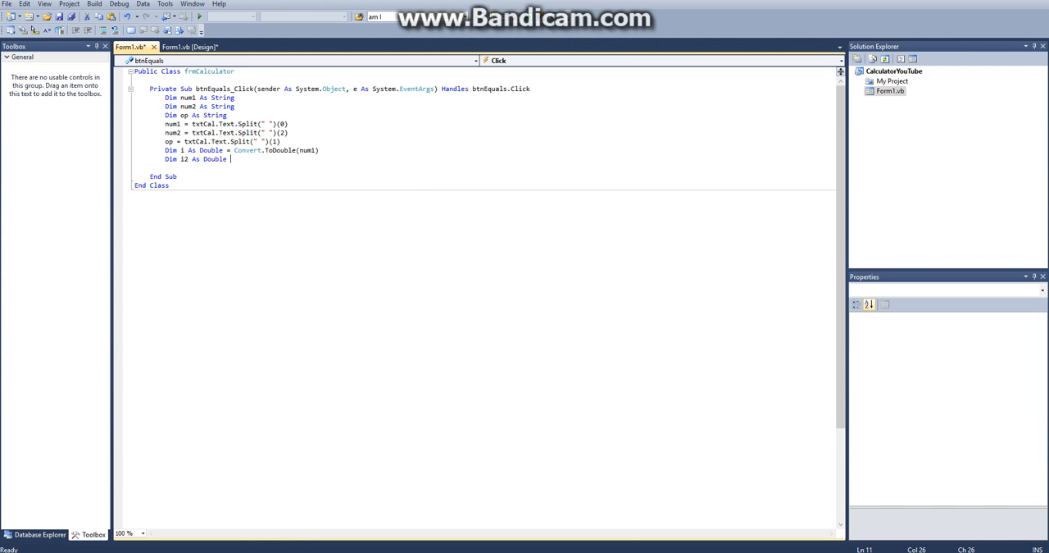
{"action": "type", "text": "conv"}
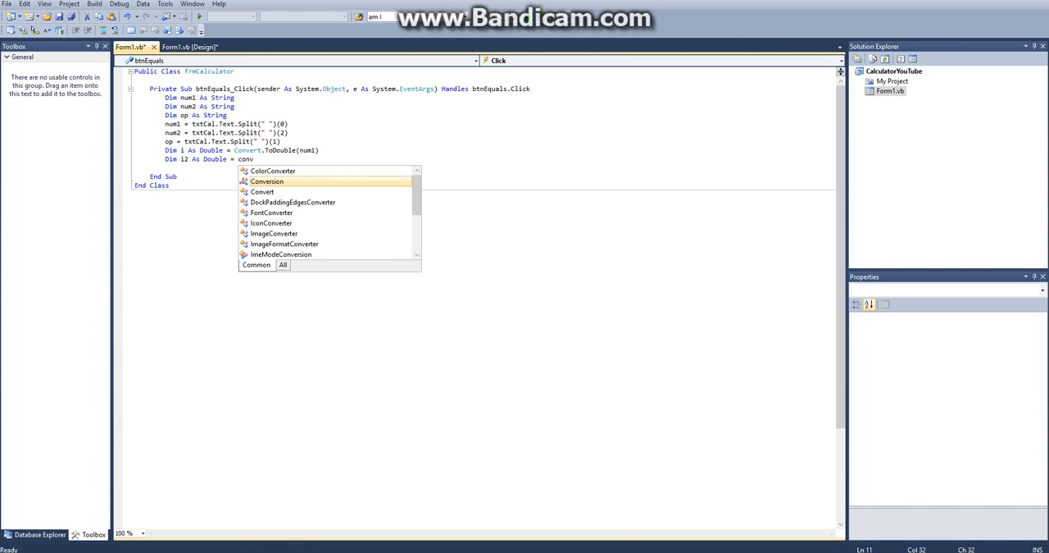
{"action": "type", "text": ".to"}
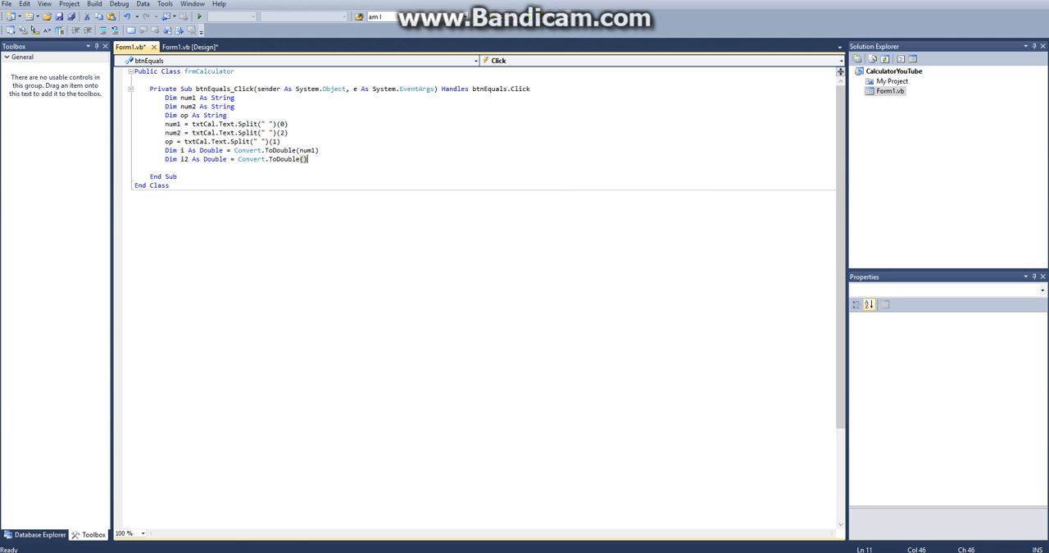
{"action": "type", "text": "num2"}
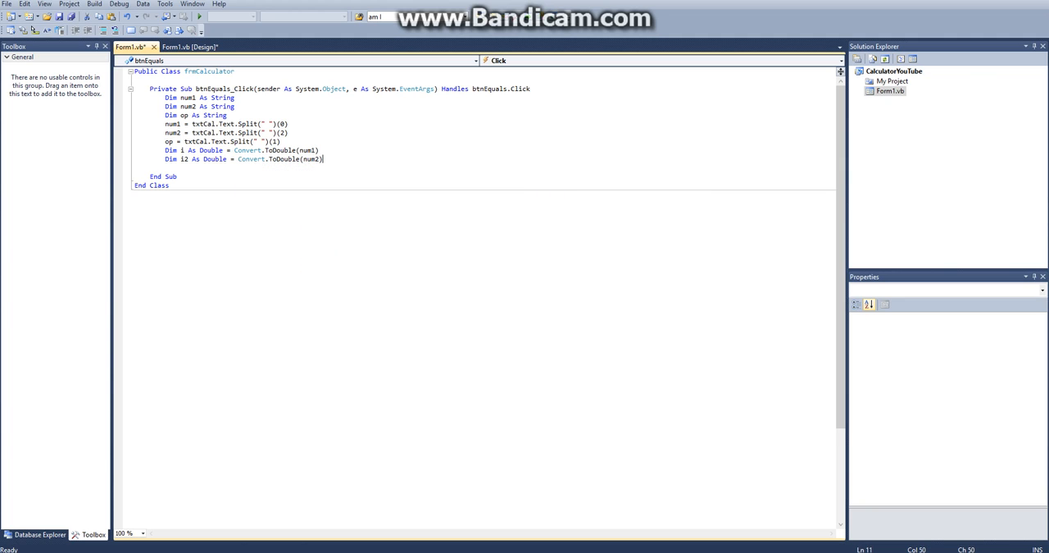
{"action": "key", "text": "enter"}
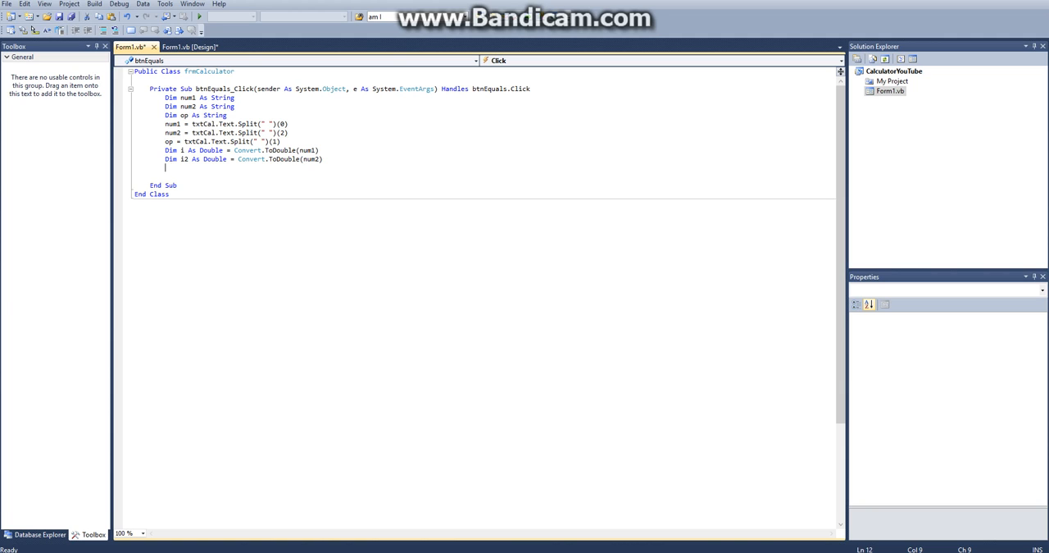
Write an If op = "+" Then ... End If block and begin typing inside it
{"action": "type", "text": "If op = \"+\" Then"}
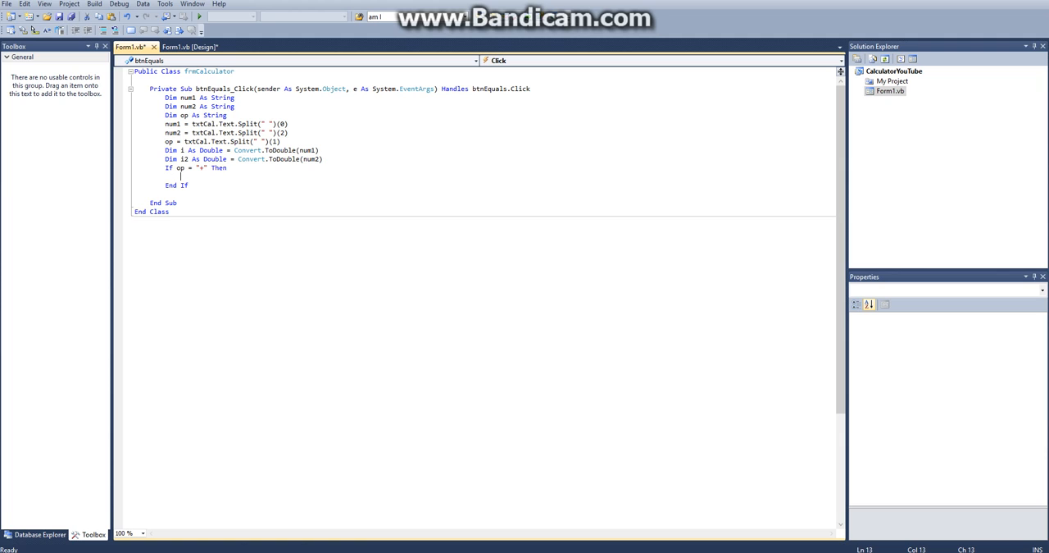
{"action": "type", "text": "1"}
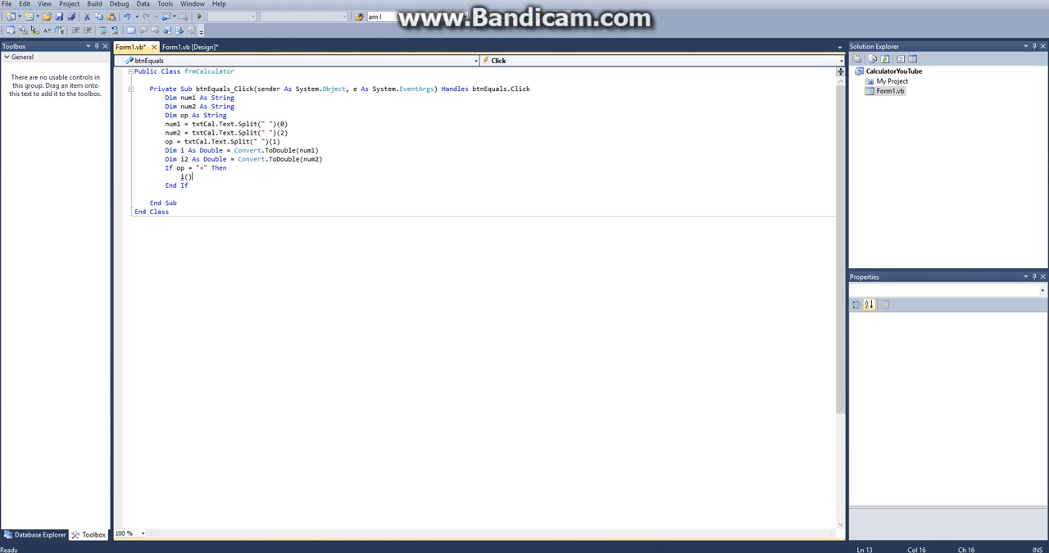
{"action": "type", "text": "i"}
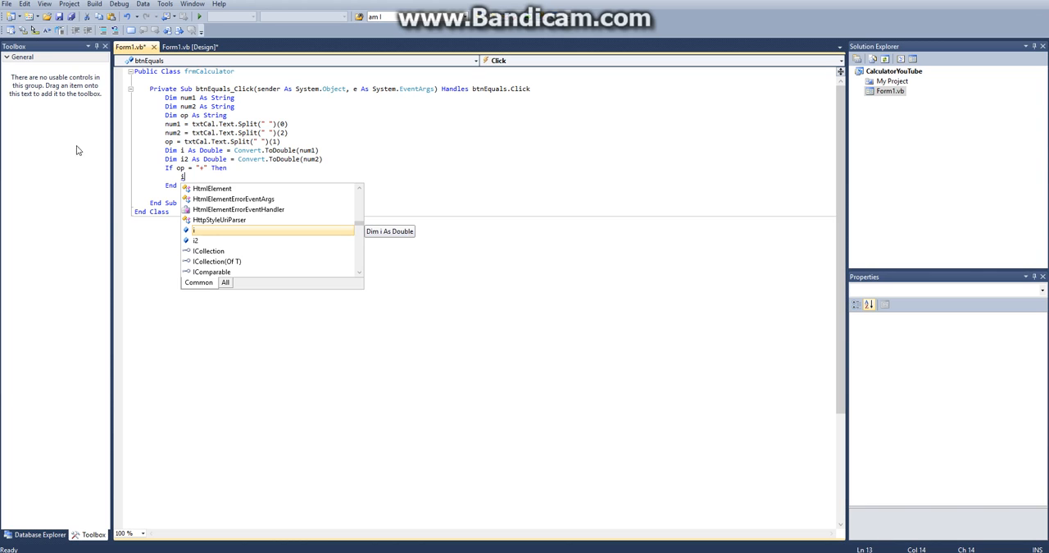
{"action": "left_click", "coordinate": [45, 4]}
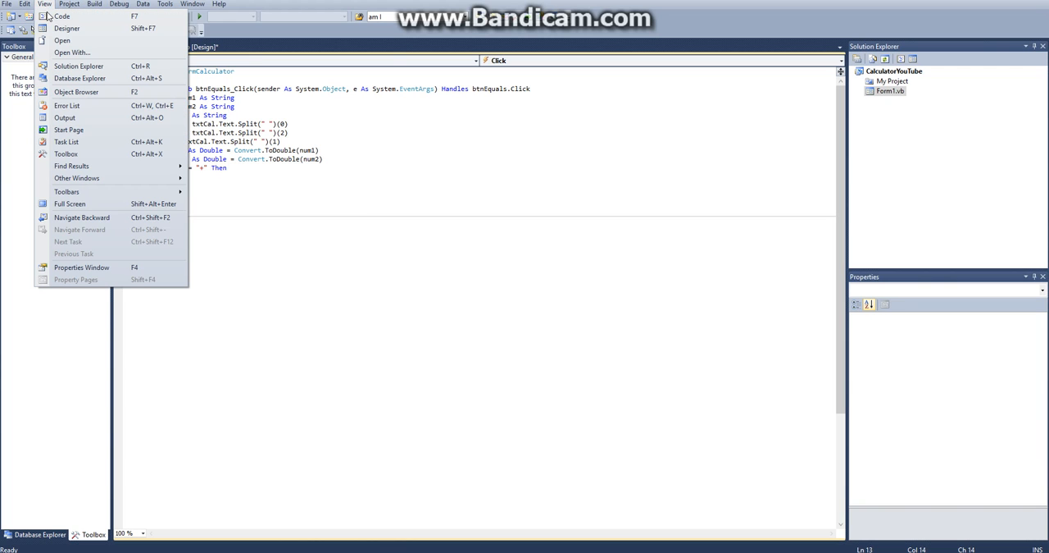
Show the Error List, add Dim total As Integer, and write total = i + i2 inside the If
{"action": "left_click", "coordinate": [67, 105]}
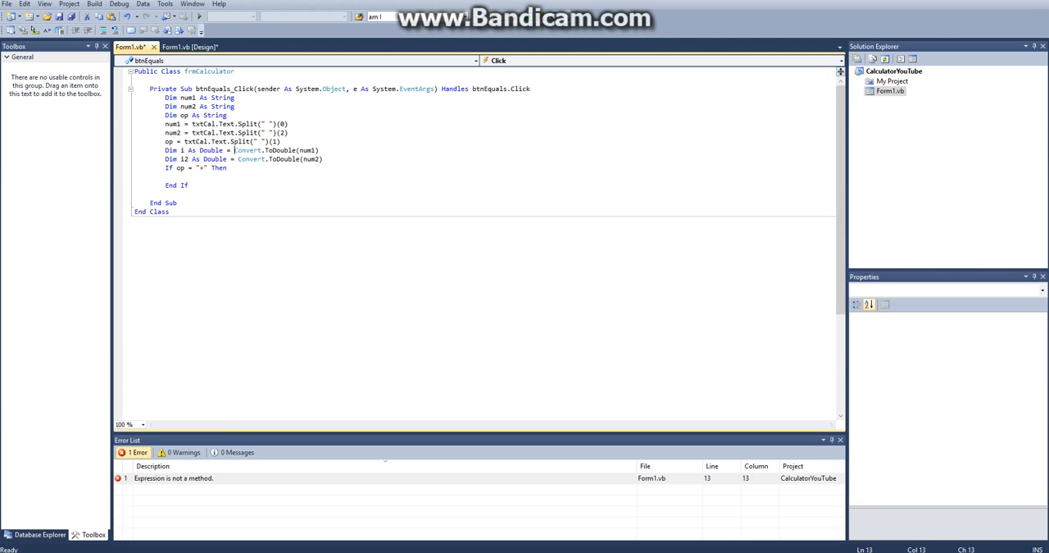
{"action": "type", "text": "i"}
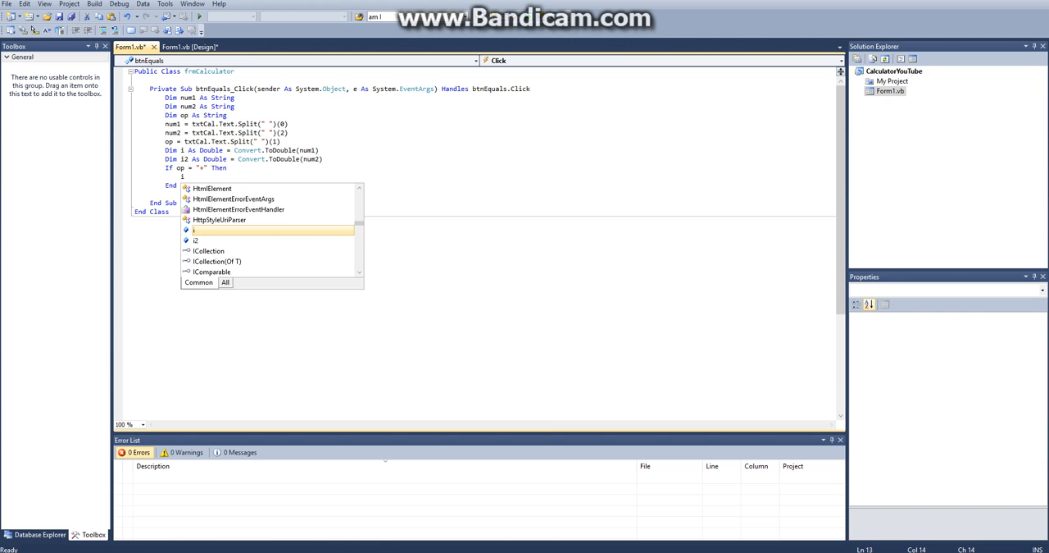
{"action": "type", "text": "+"}
{"action": "type", "text": "Dim v"}
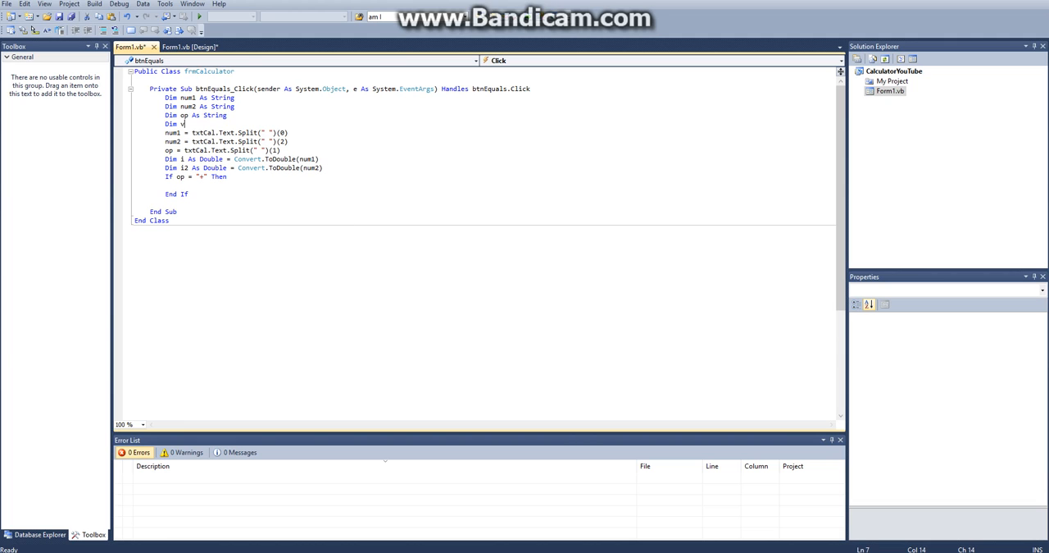
{"action": "type", "text": "otal As Integer"}
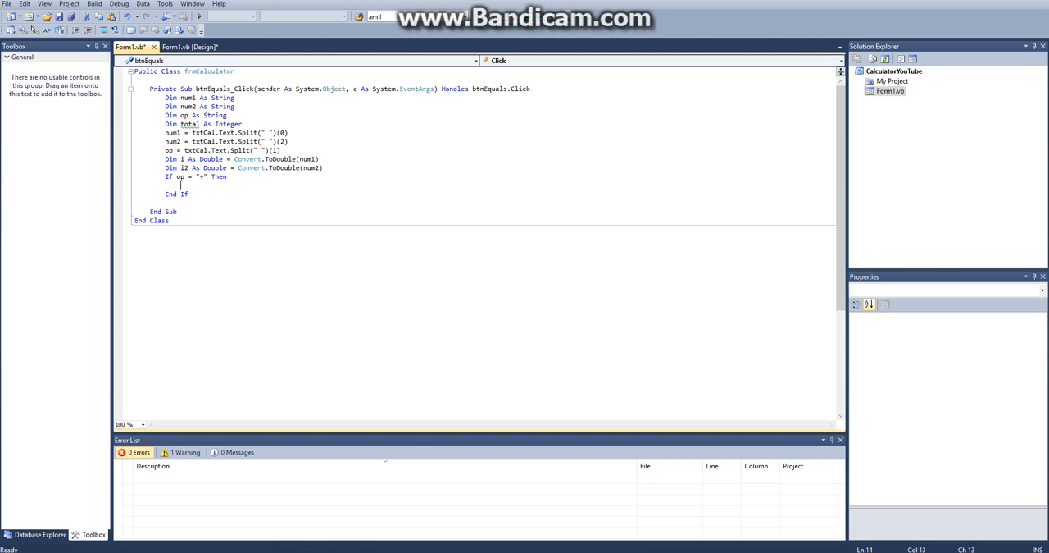
{"action": "type", "text": "total ="}
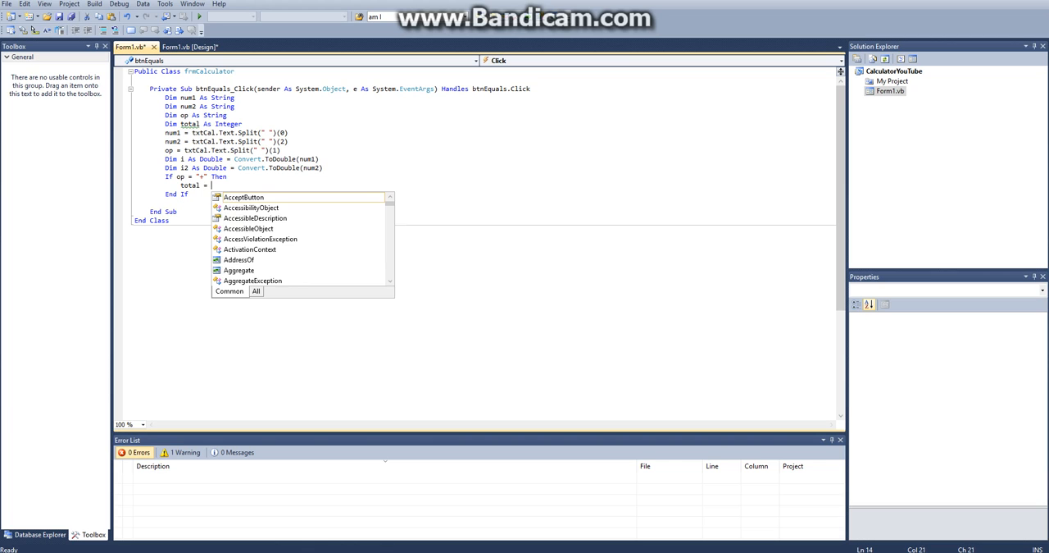
{"action": "type", "text": "i +"}
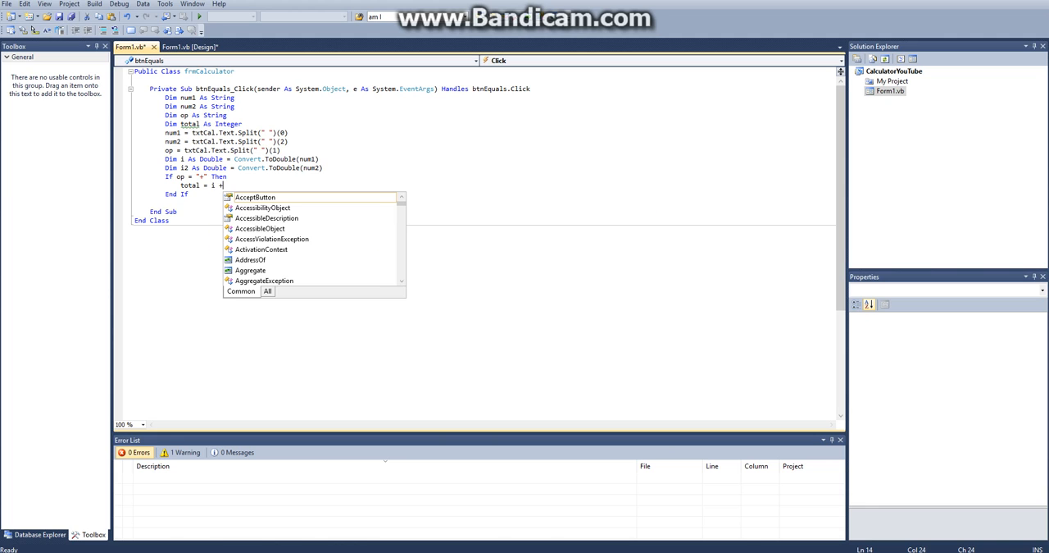
{"action": "type", "text": "2"}
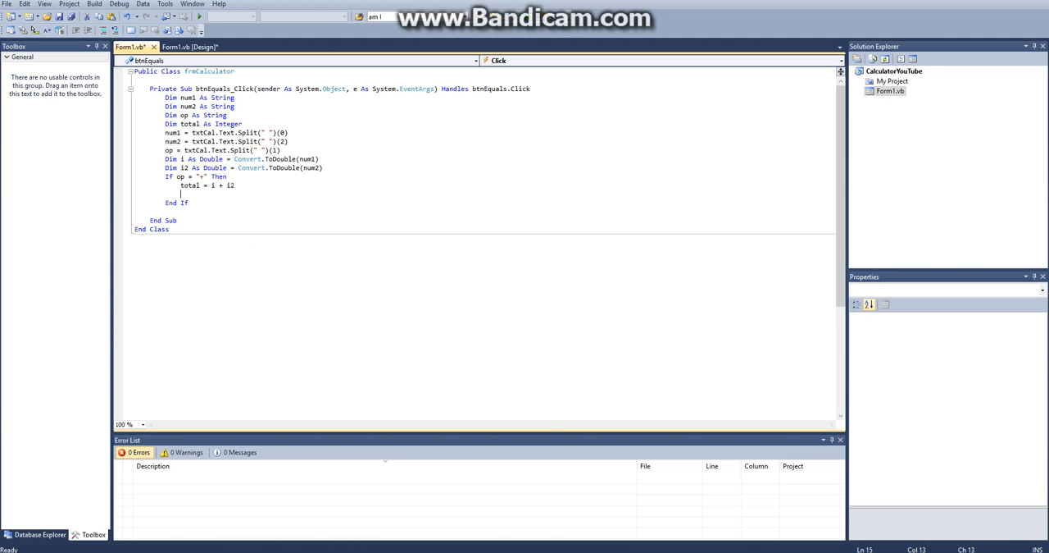
{"action": "type", "text": "txtCal."}
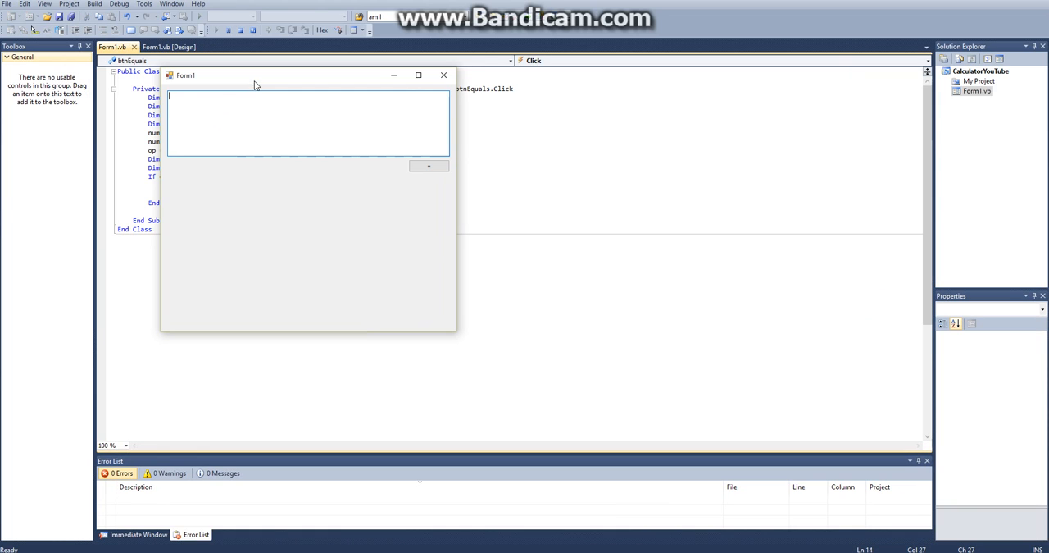
Set txtCal.Text = total, test sums, and stop debugging after 32+2 throws IndexOutOfRangeException
{"action": "type", "text": "1 +"}
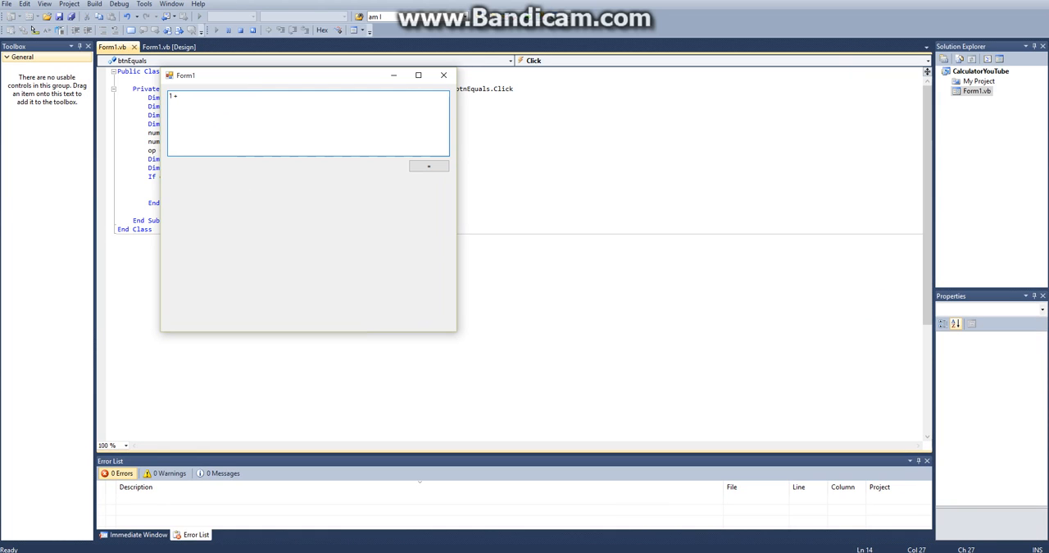
{"action": "left_click", "coordinate": [429, 165]}
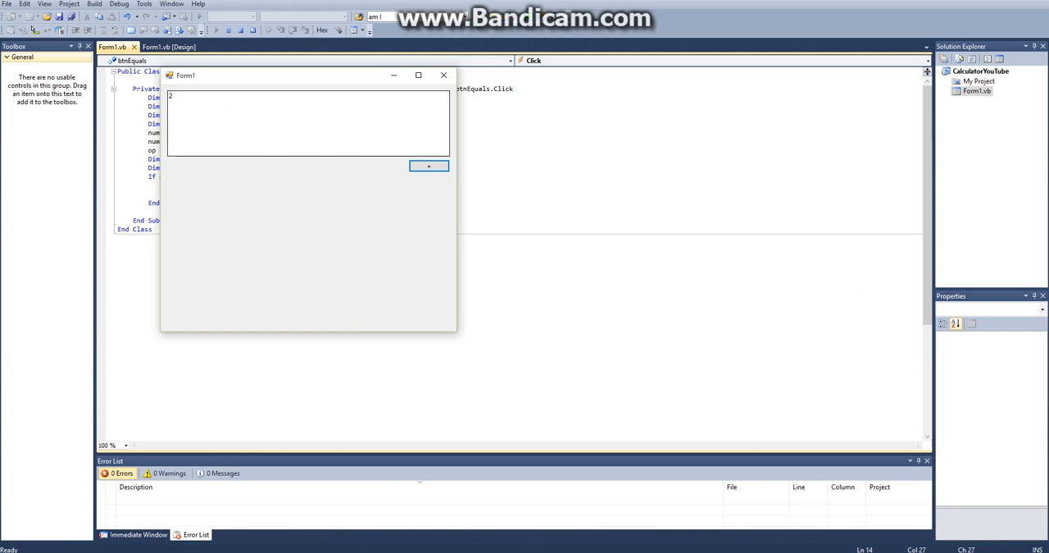
{"action": "left_click", "coordinate": [428, 165]}
{"action": "type", "text": "32+2"}
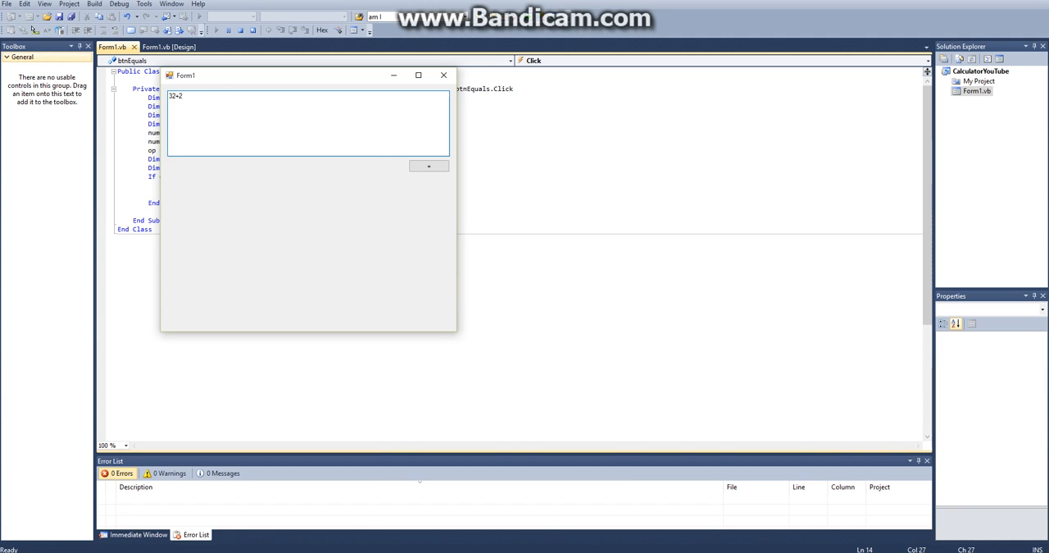
{"action": "left_click", "coordinate": [428, 165]}
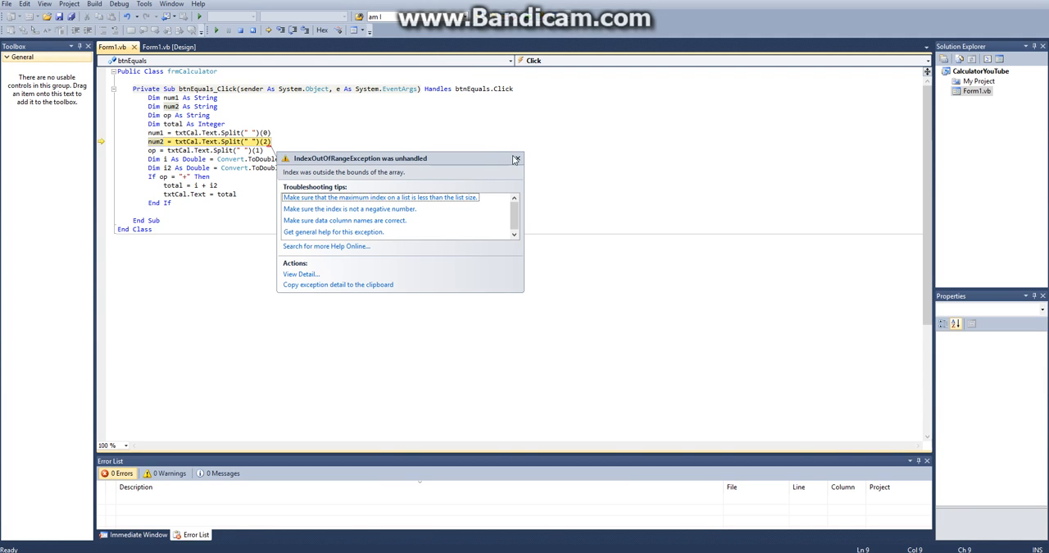
{"action": "left_click", "coordinate": [516, 159]}
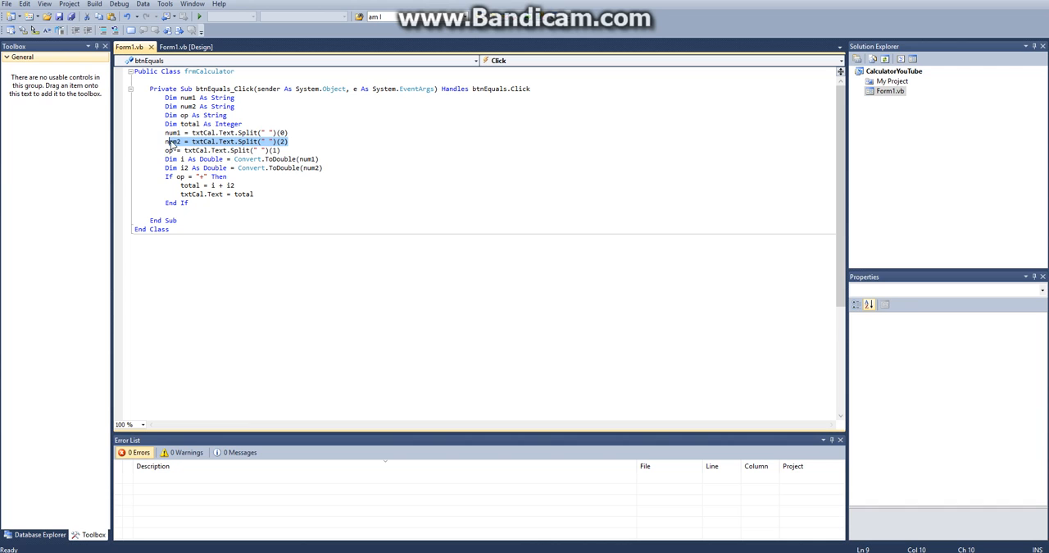
{"action": "left_click", "coordinate": [185, 47]}
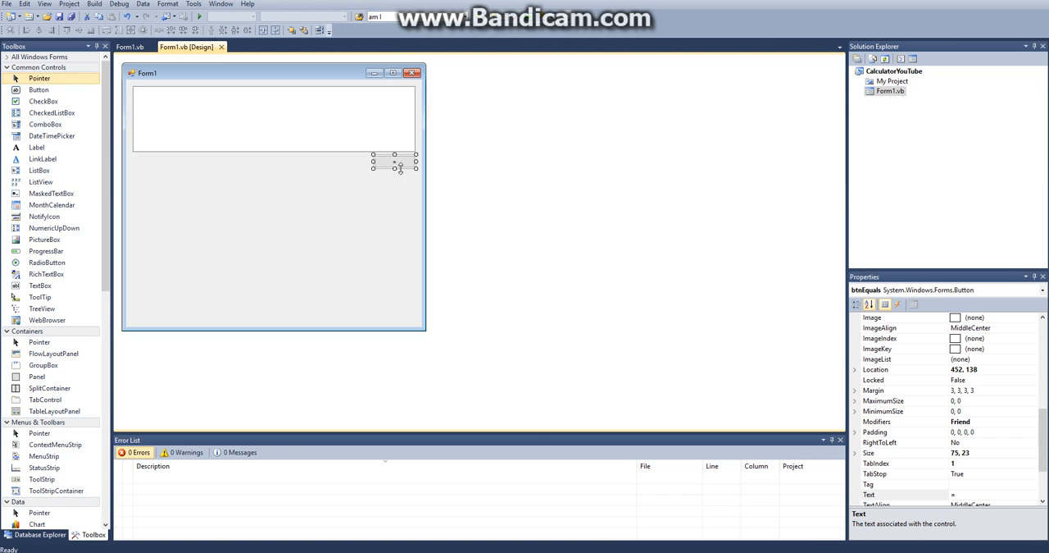
{"action": "mouse_move", "coordinate": [1020, 14]}
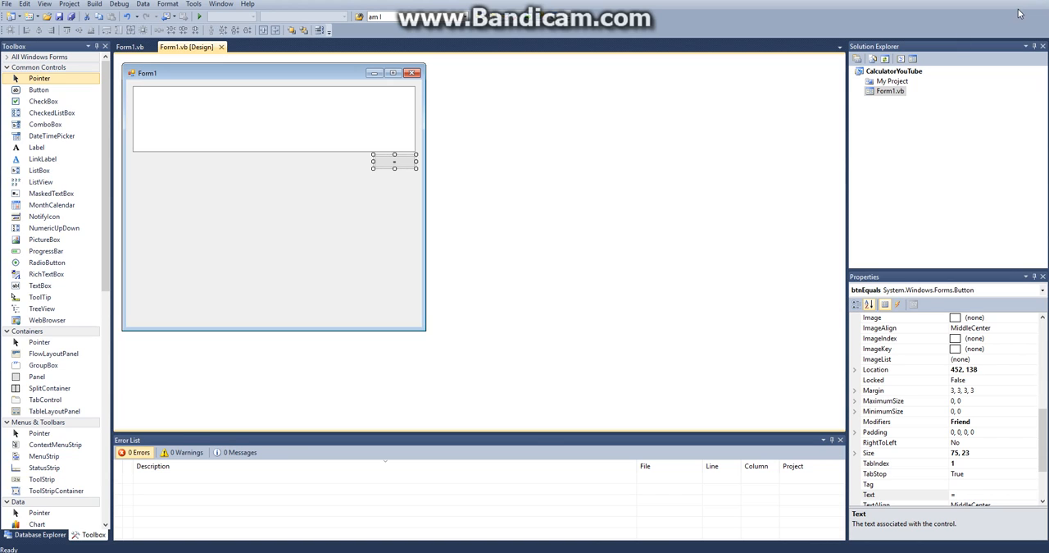
{"action": "mouse_move", "coordinate": [400, 165]}
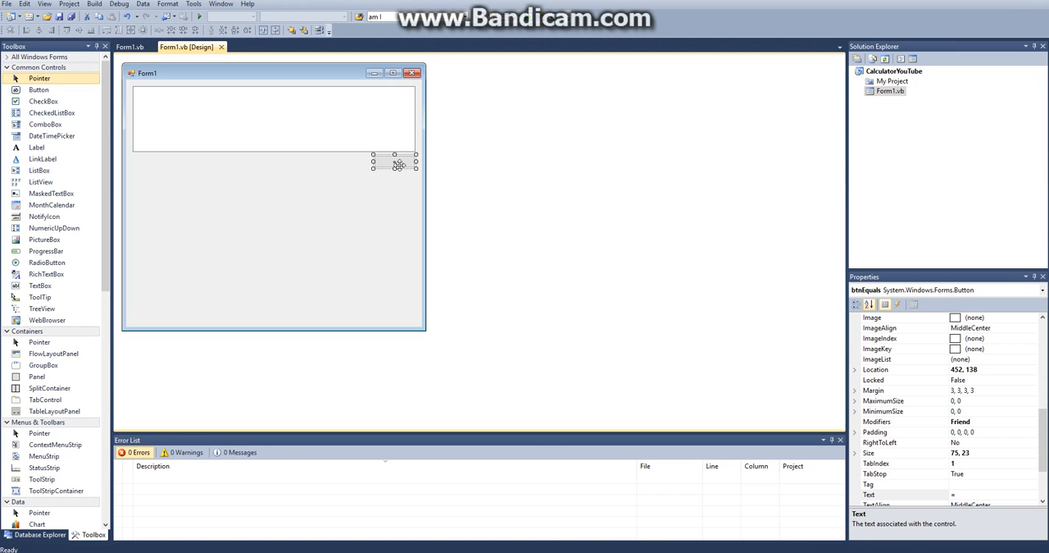
{"action": "mouse_move", "coordinate": [556, 111]}
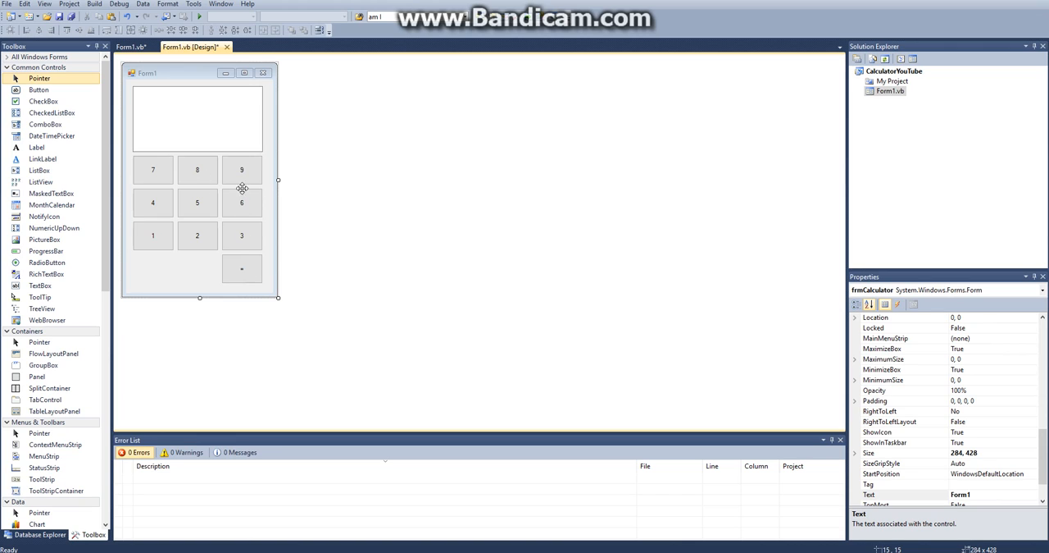
{"action": "mouse_move", "coordinate": [278, 180]}
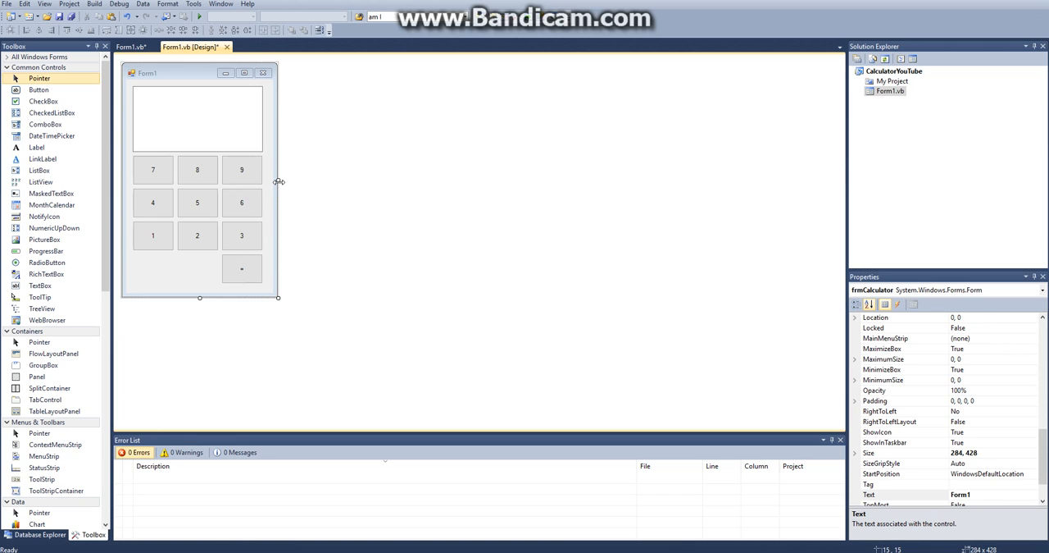
Widen the form, move * below - and / beside =, then select the form
{"action": "left_click_drag", "start_coordinate": [277, 181], "coordinate": [323, 180]}
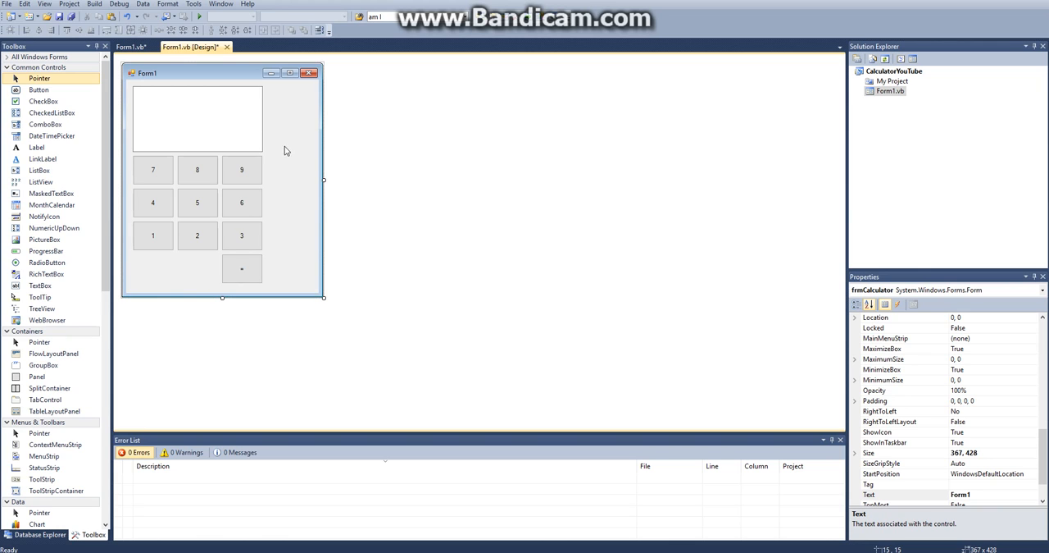
{"action": "left_click", "coordinate": [241, 170]}
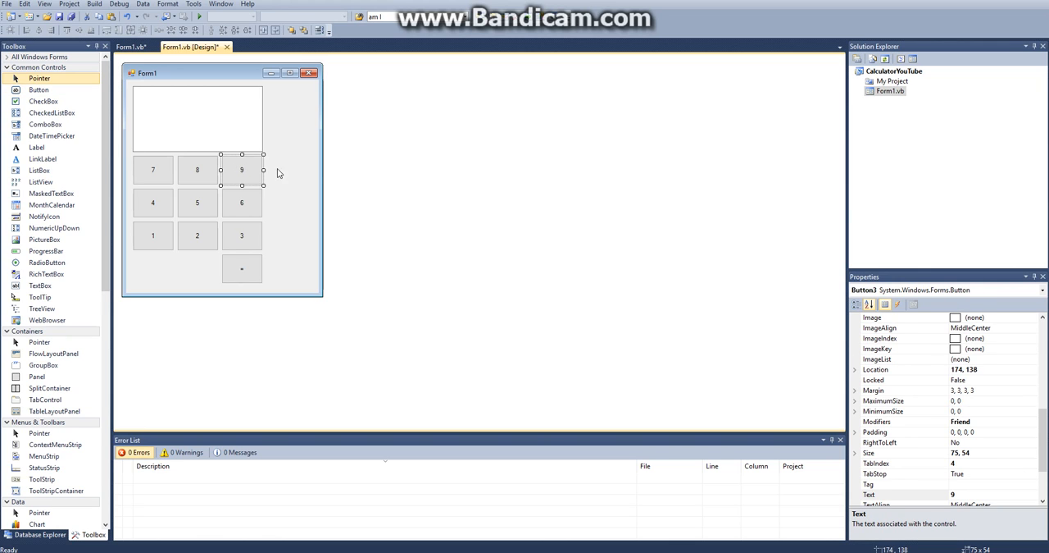
{"action": "left_click", "coordinate": [293, 174]}
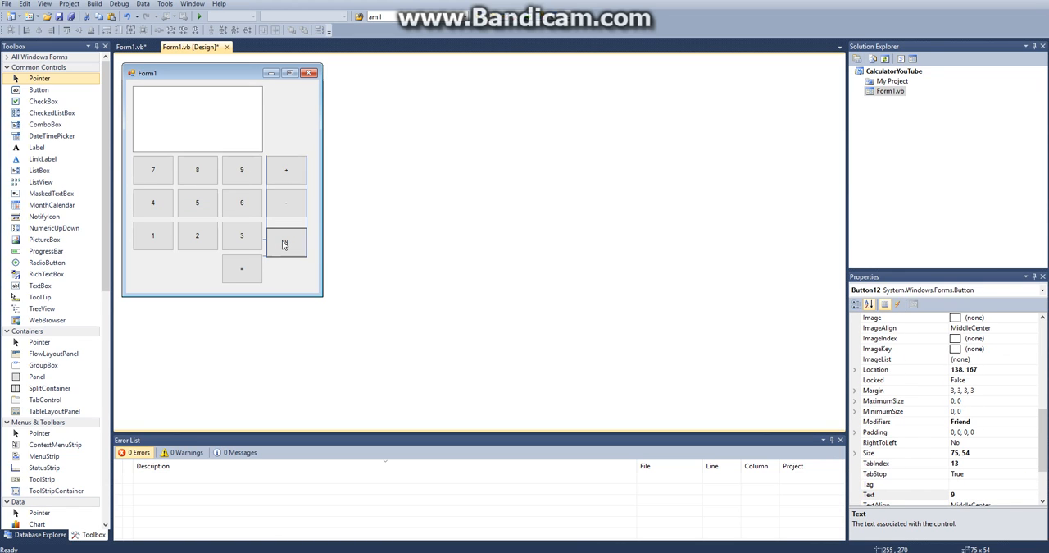
{"action": "left_click_drag", "start_coordinate": [286, 240], "coordinate": [286, 235]}
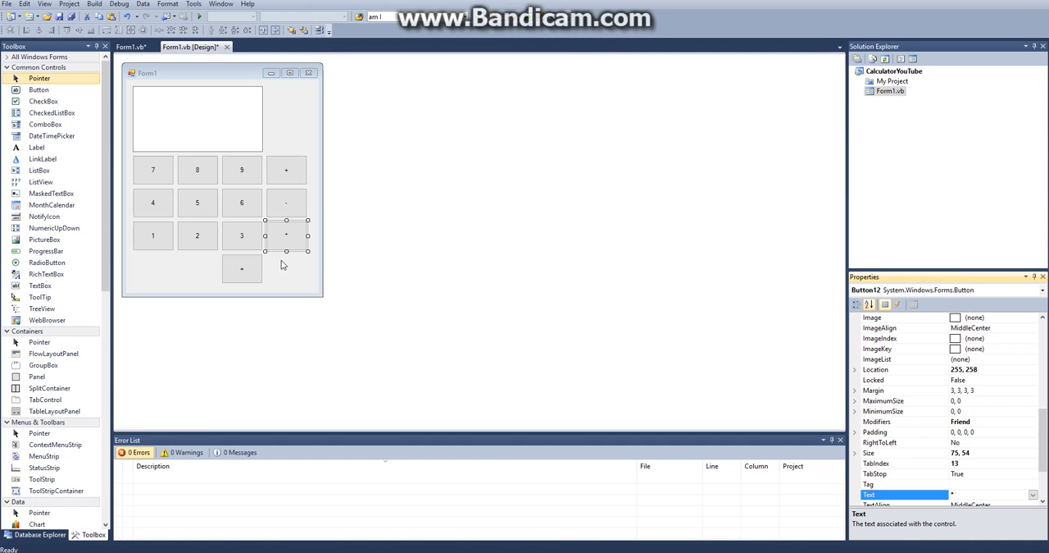
{"action": "left_click_drag", "start_coordinate": [286, 235], "coordinate": [286, 268]}
{"action": "type", "text": "/"}
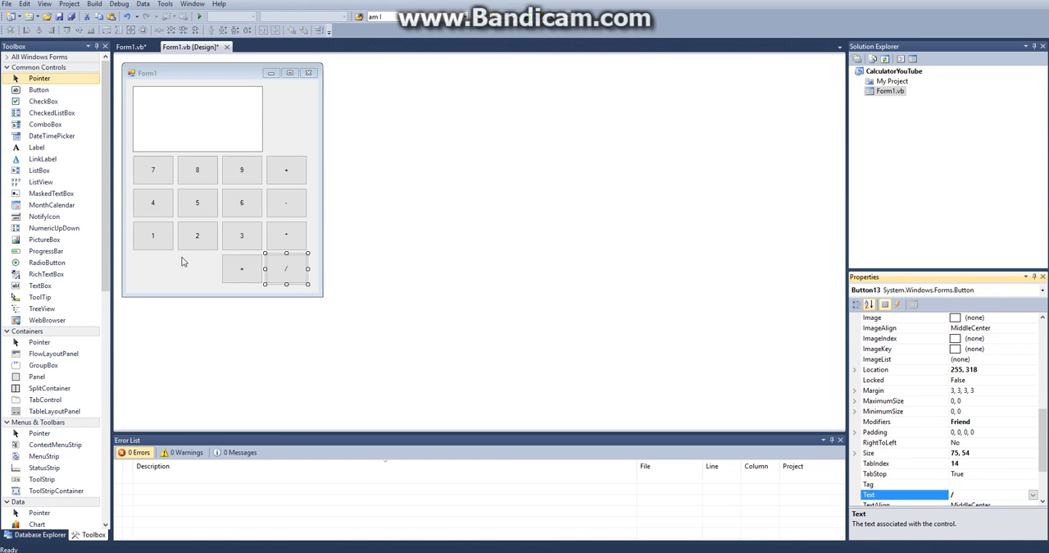
{"action": "left_click", "coordinate": [196, 119]}
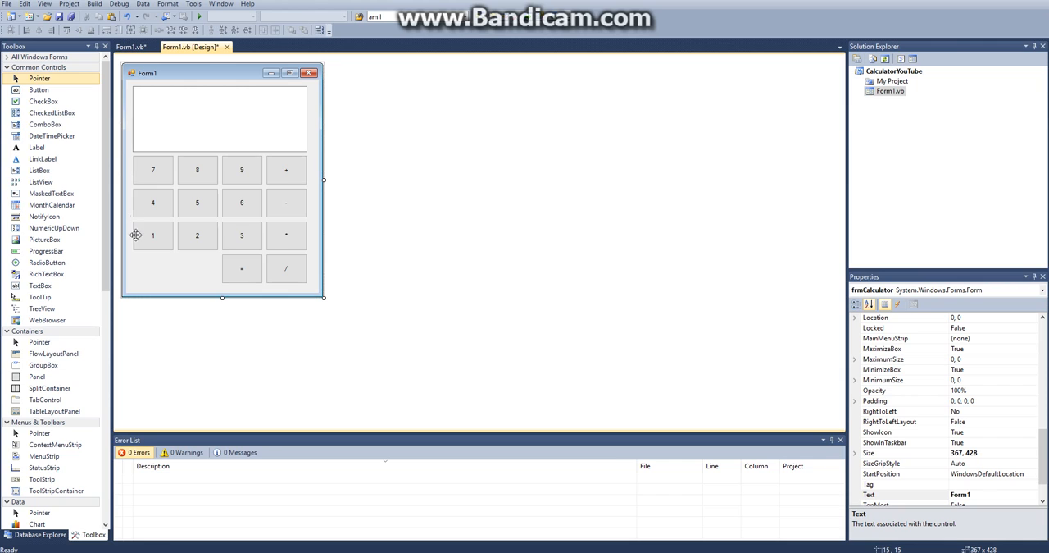
{"action": "mouse_move", "coordinate": [164, 238]}
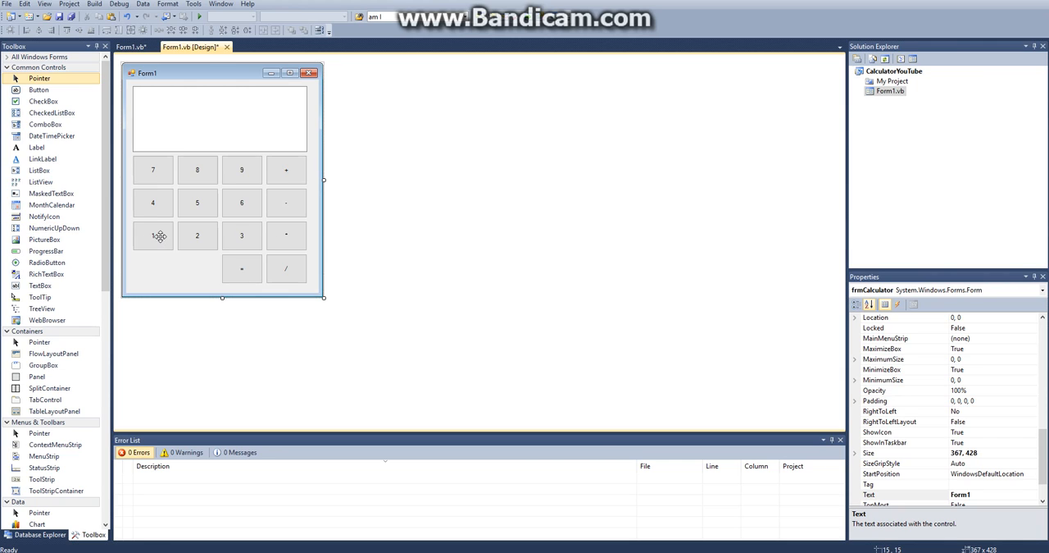
Make the 1 button's Click handler call txtCal.AppendText("1")
{"action": "double_click", "coordinate": [154, 235]}
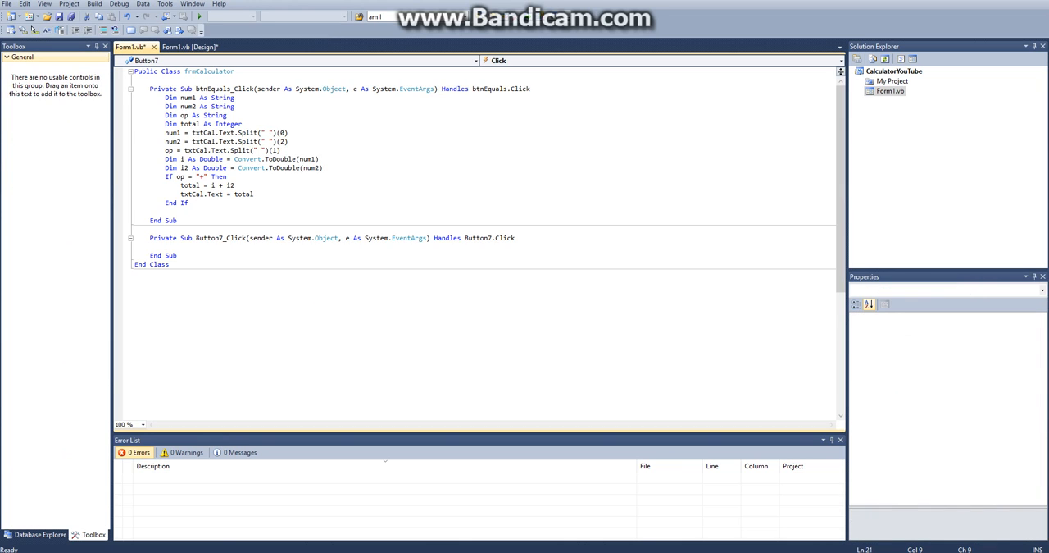
{"action": "type", "text": "txtCal."}
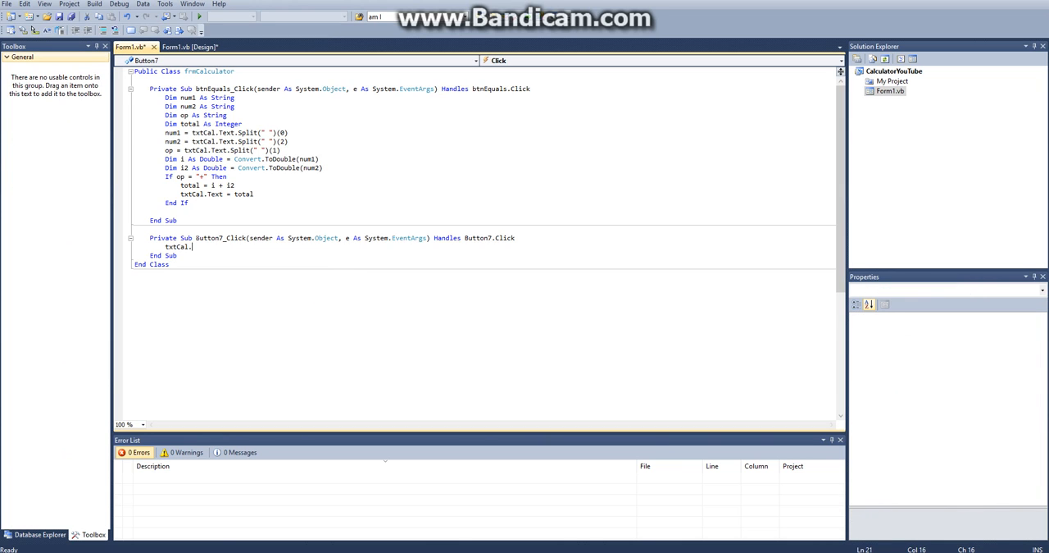
{"action": "type", "text": "AppendText()"}
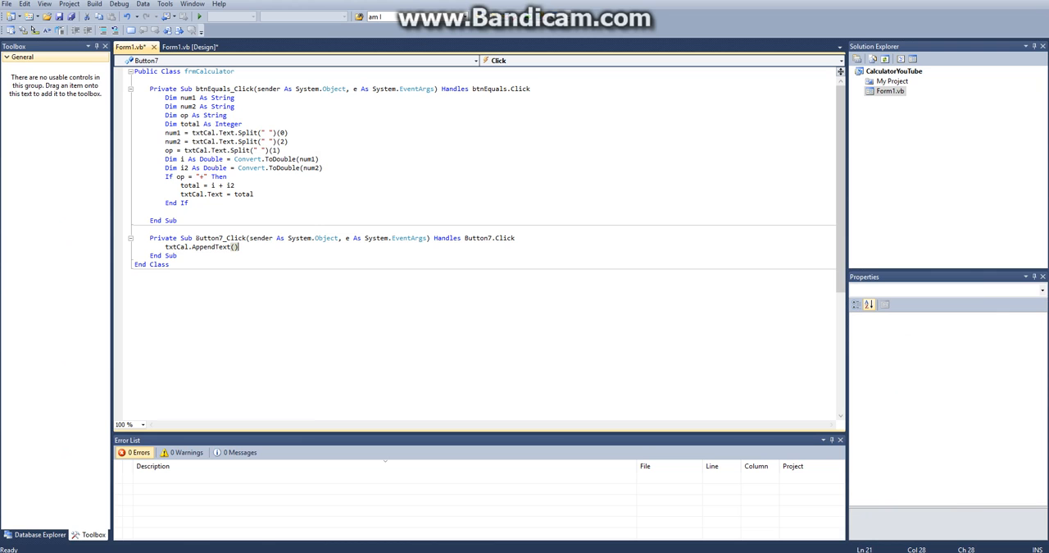
{"action": "type", "text": "\""}
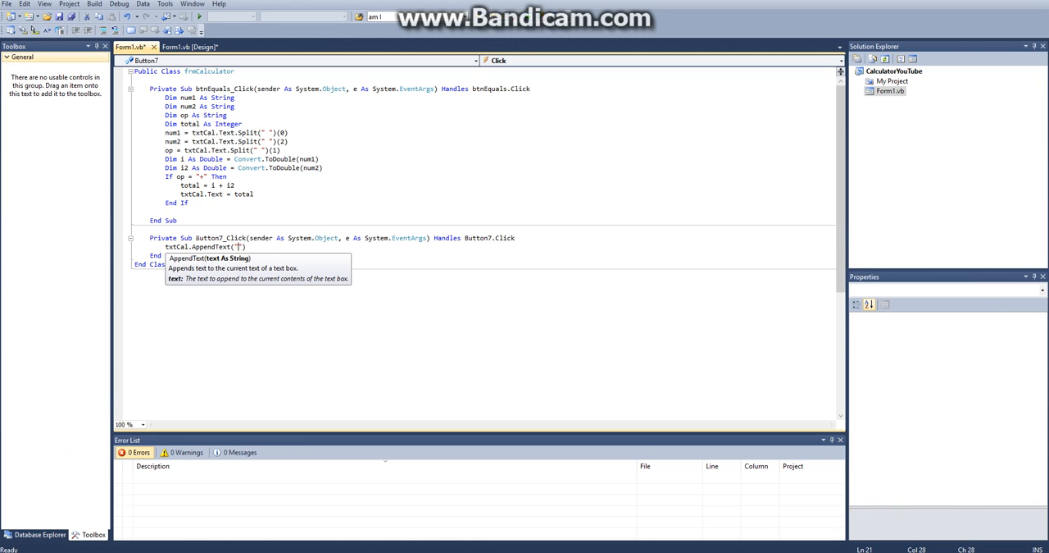
{"action": "type", "text": "1"}
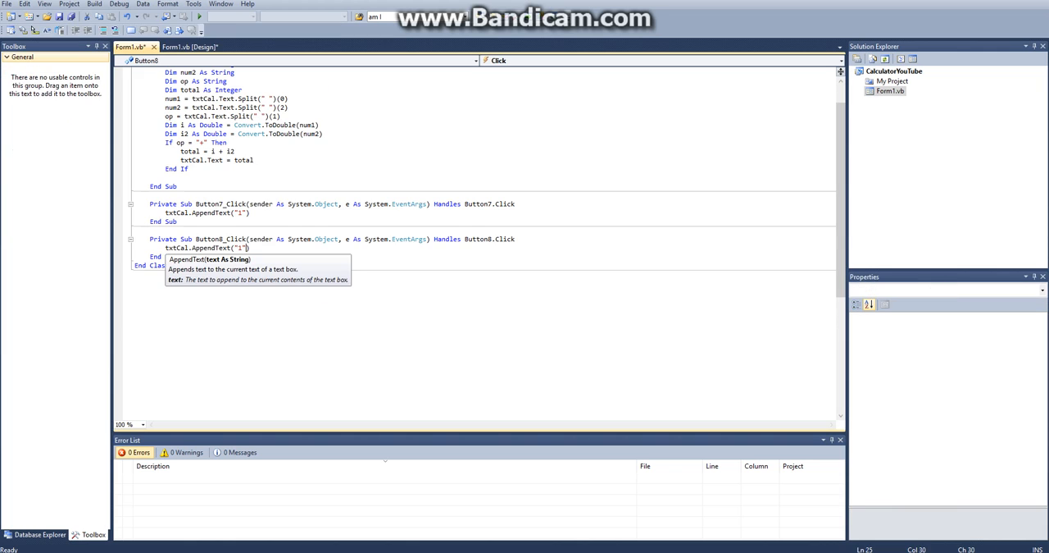
Add matching AppendText handlers for the other digit buttons, such as 3 and 8
{"action": "left_click", "coordinate": [189, 46]}
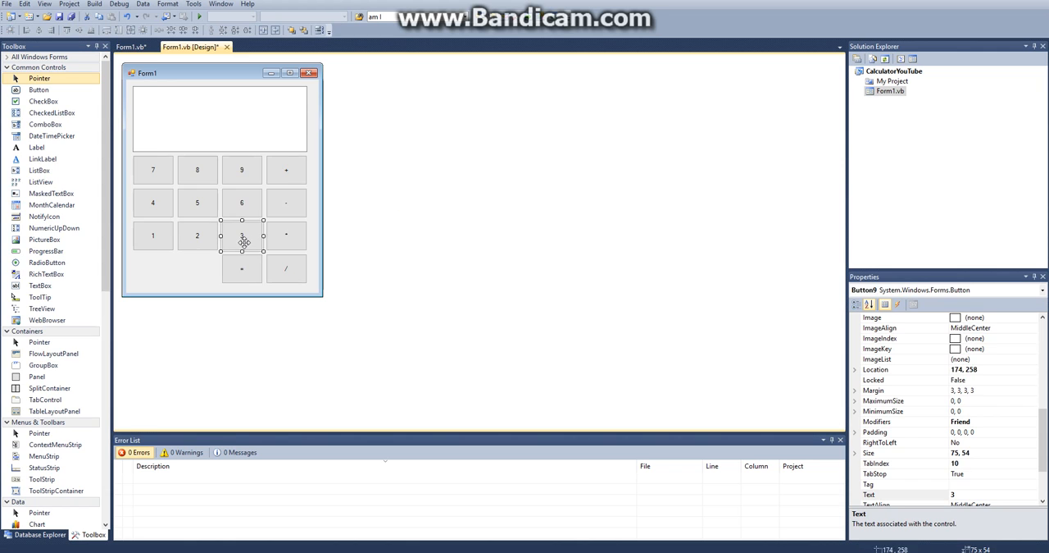
{"action": "double_click", "coordinate": [242, 236]}
{"action": "type", "text": "txtCal.AppendText(\"1\")"}
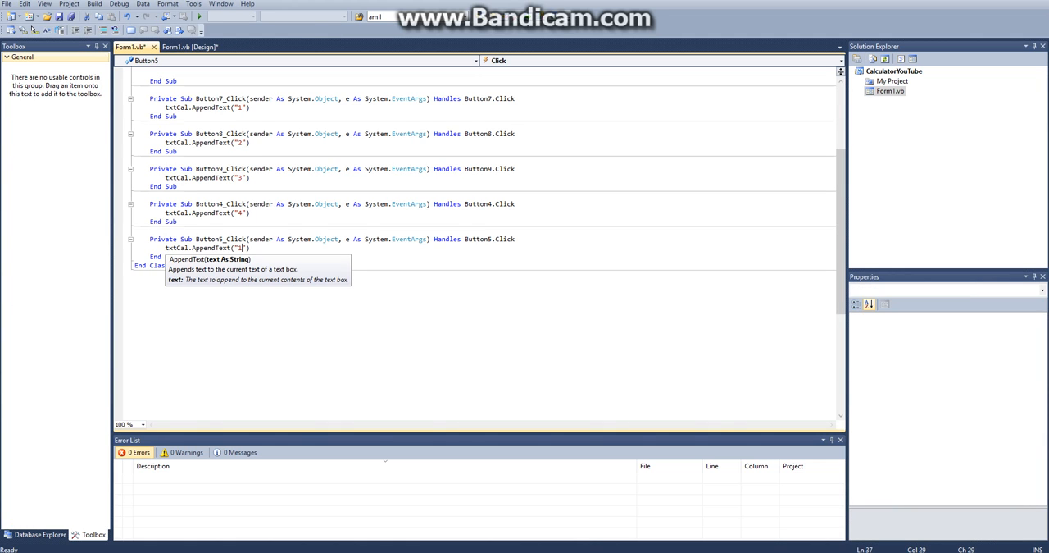
{"action": "left_click", "coordinate": [189, 47]}
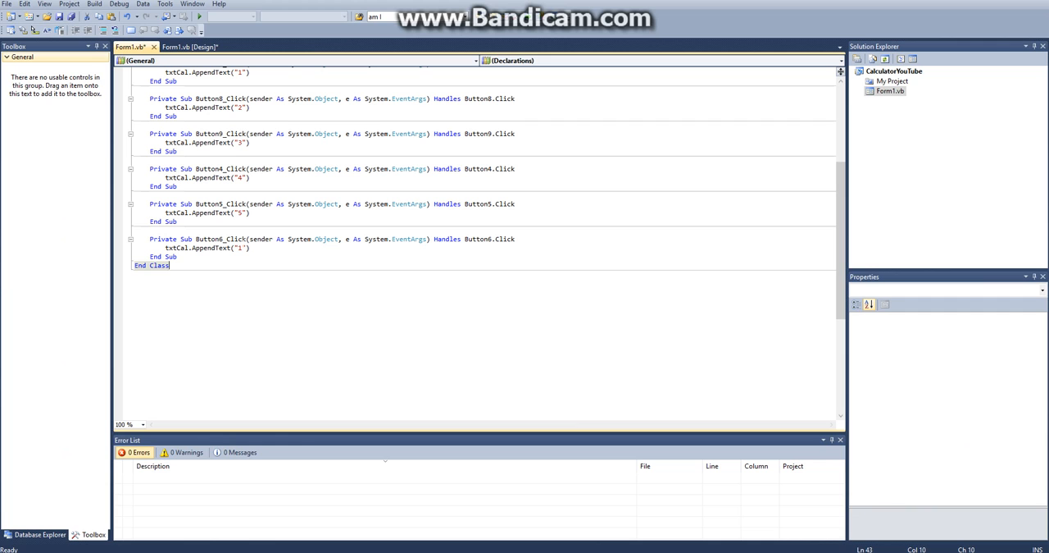
{"action": "left_click", "coordinate": [184, 47]}
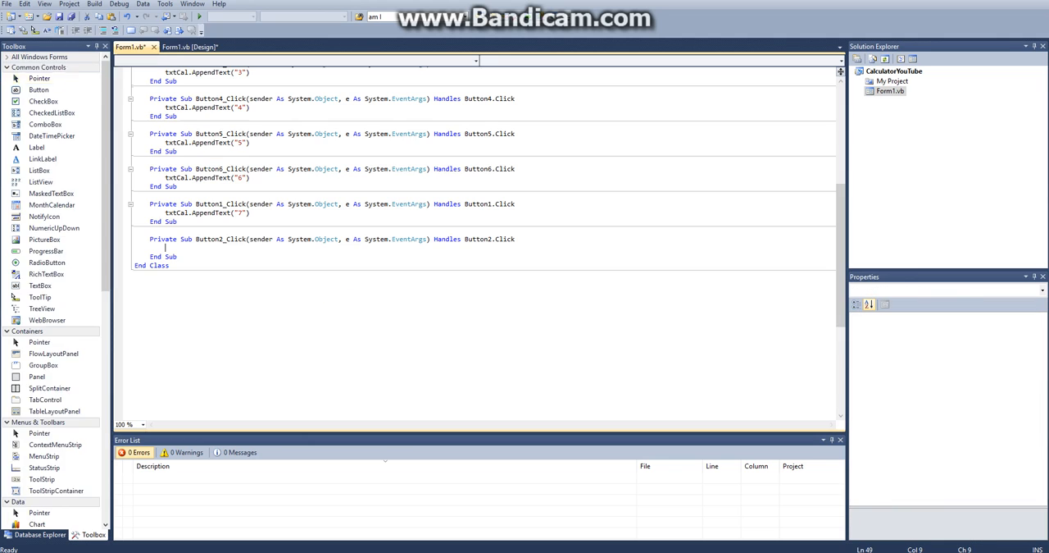
{"action": "type", "text": "txtCal.AppendText(\"8\")"}
{"action": "type", "text": "txtCal.AppendText(\"9\")"}
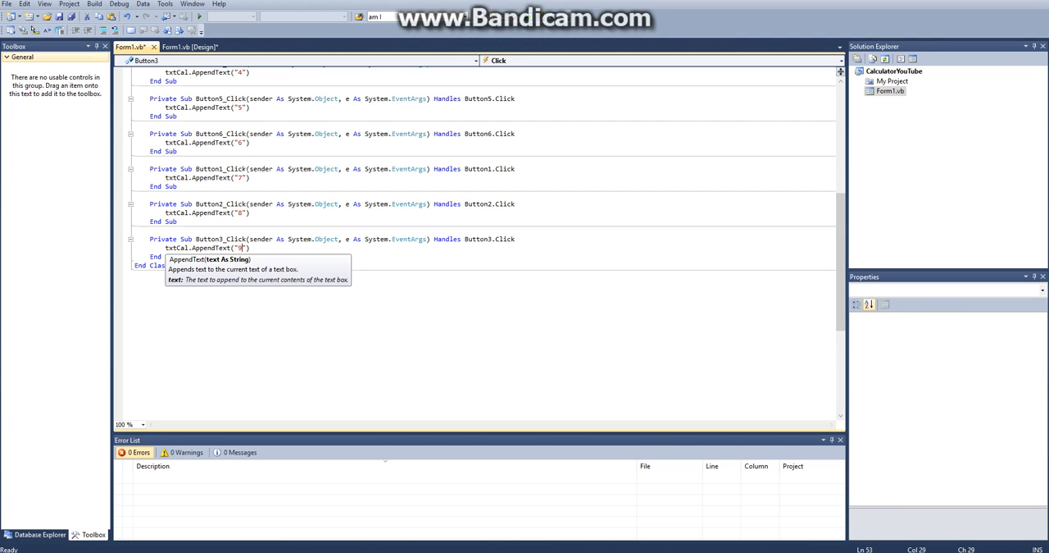
{"action": "left_click", "coordinate": [189, 46]}
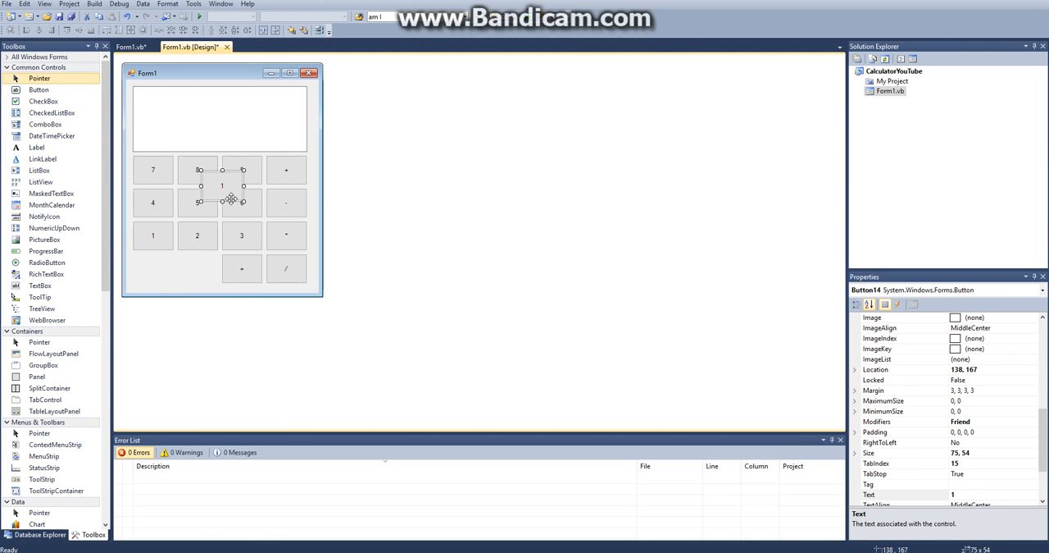
Place the 0 button below 2, create its Click handler, and test digit entry
{"action": "left_click_drag", "start_coordinate": [221, 202], "coordinate": [197, 271]}
{"action": "type", "text": "0"}
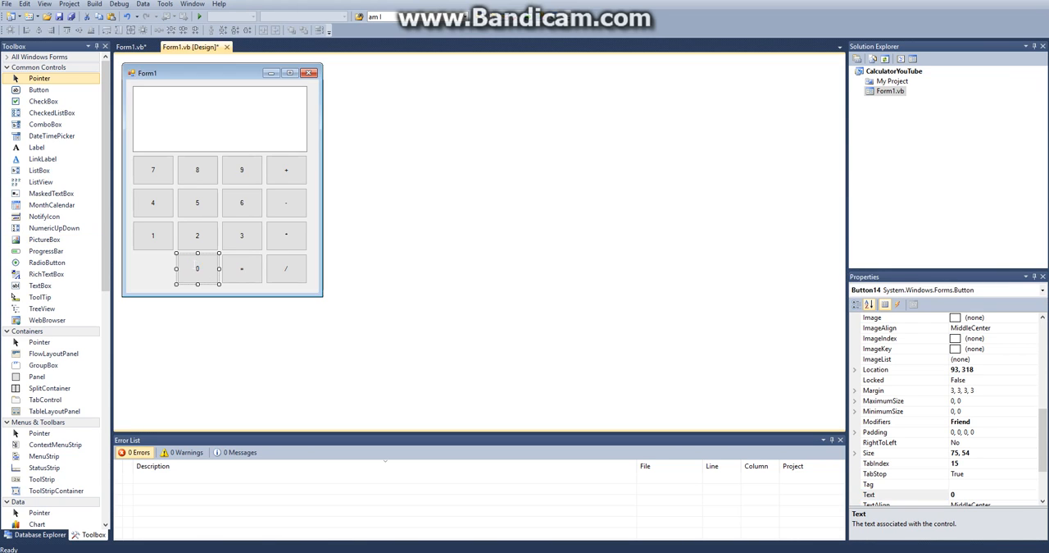
{"action": "double_click", "coordinate": [196, 268]}
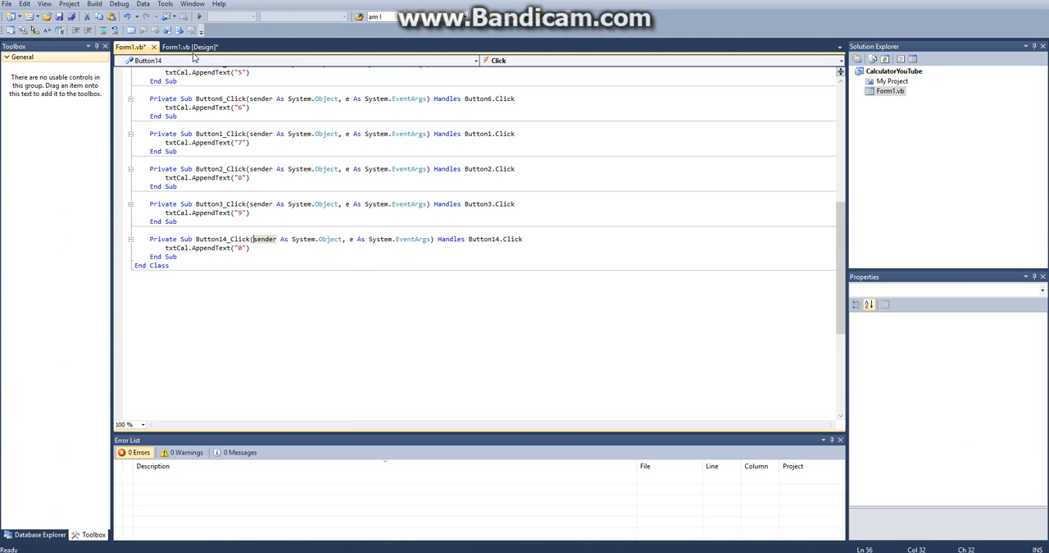
{"action": "left_click", "coordinate": [189, 47]}
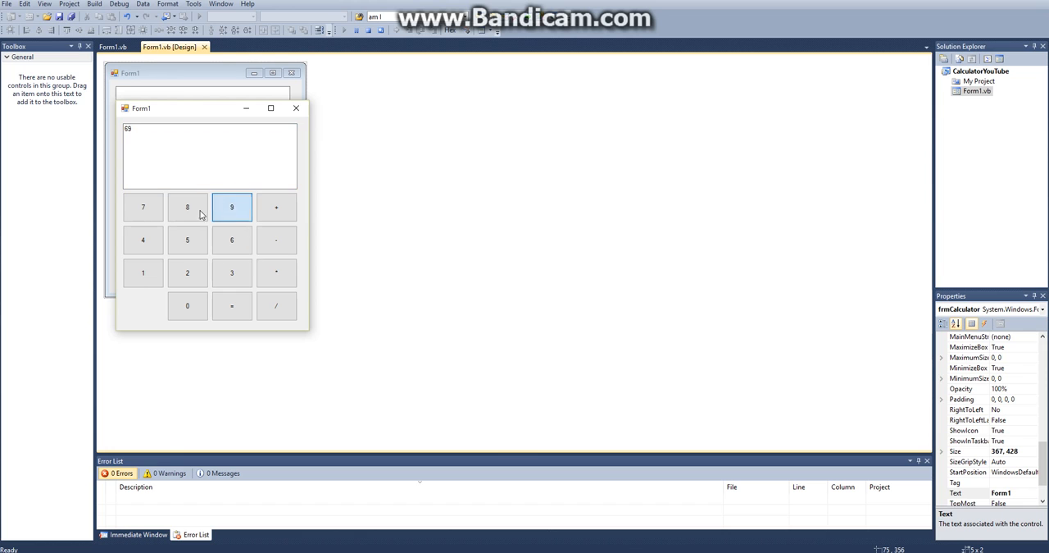
{"action": "left_click", "coordinate": [187, 272]}
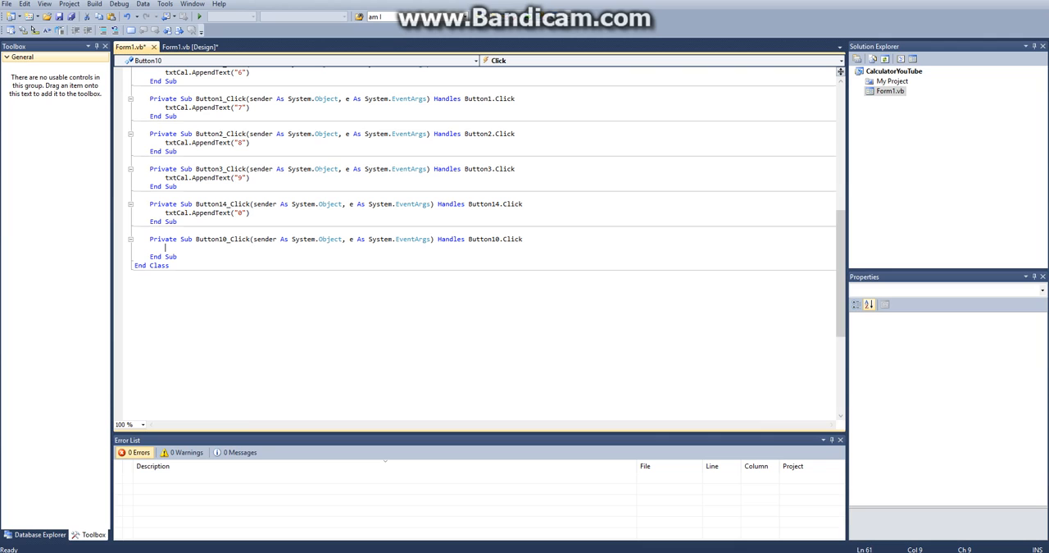
Finish the 9 handler and add spaced AppendText handlers for the +, -, *, / buttons
{"action": "type", "text": "txtCal.AppendText(\"9\")"}
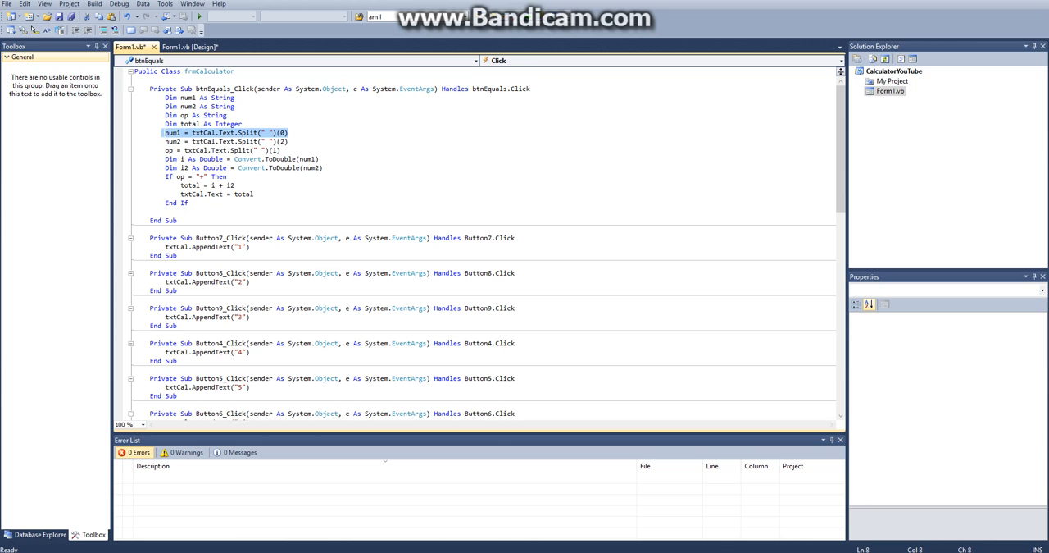
{"action": "left_click", "coordinate": [188, 47]}
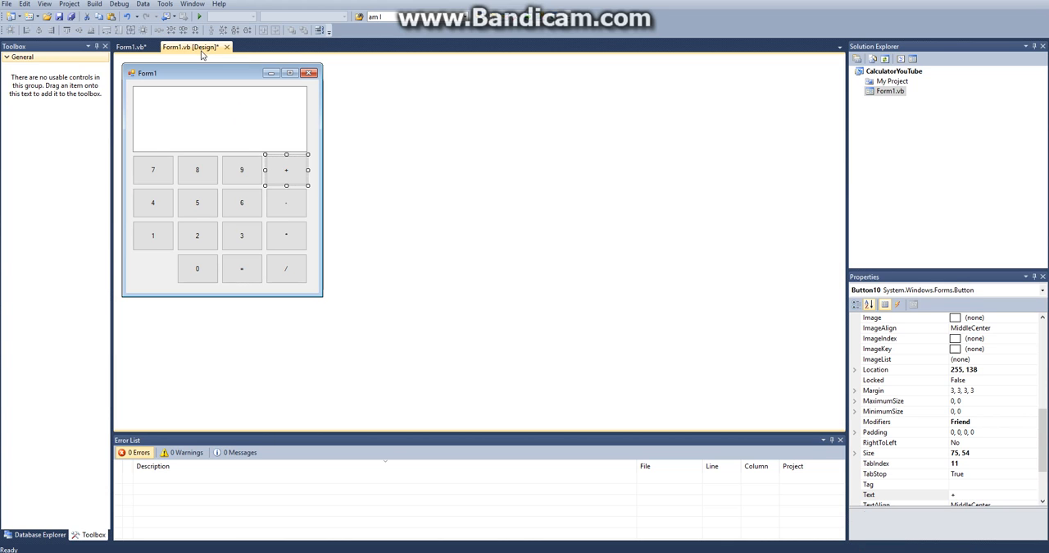
{"action": "left_click", "coordinate": [131, 46]}
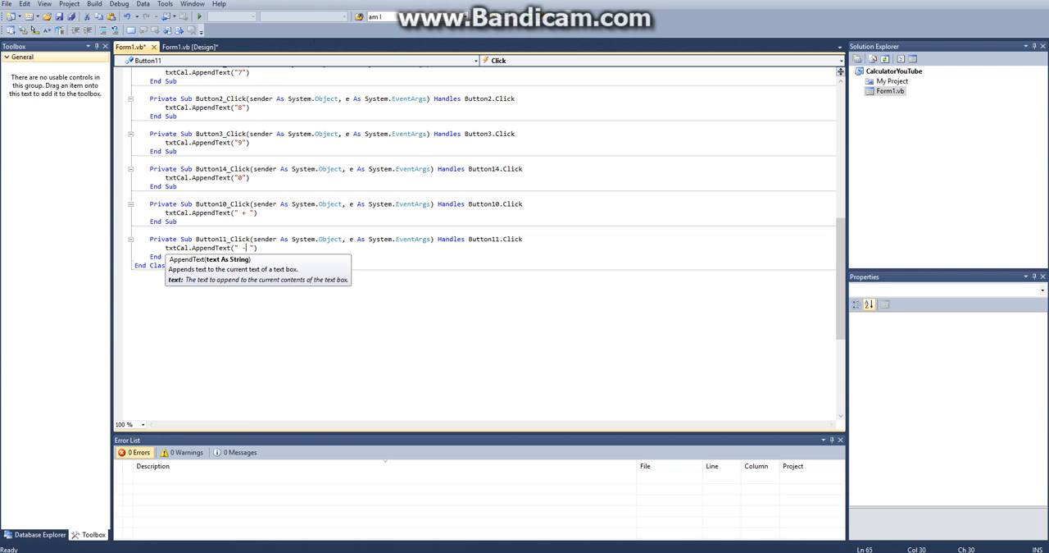
{"action": "left_click", "coordinate": [194, 47]}
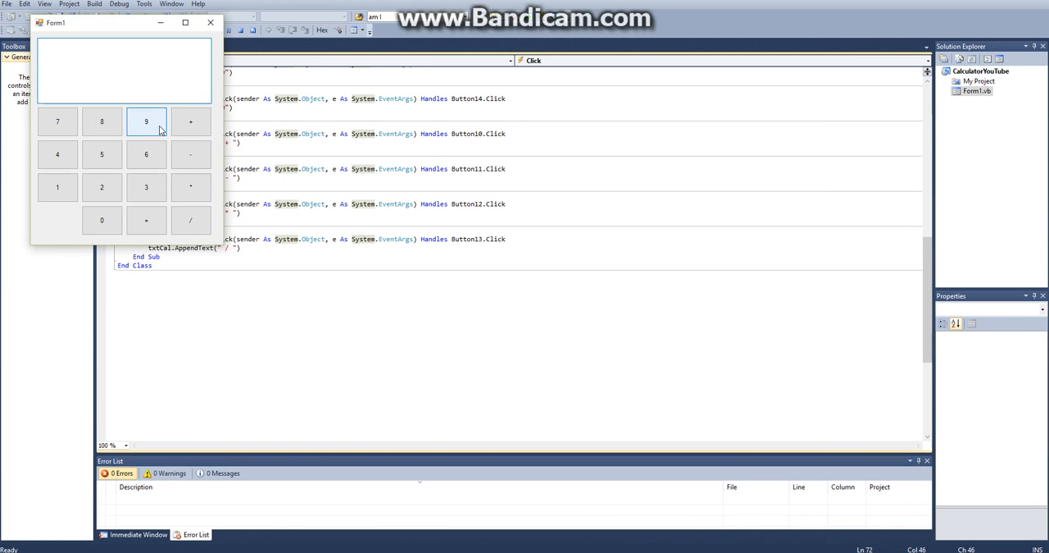
{"action": "left_click", "coordinate": [190, 121]}
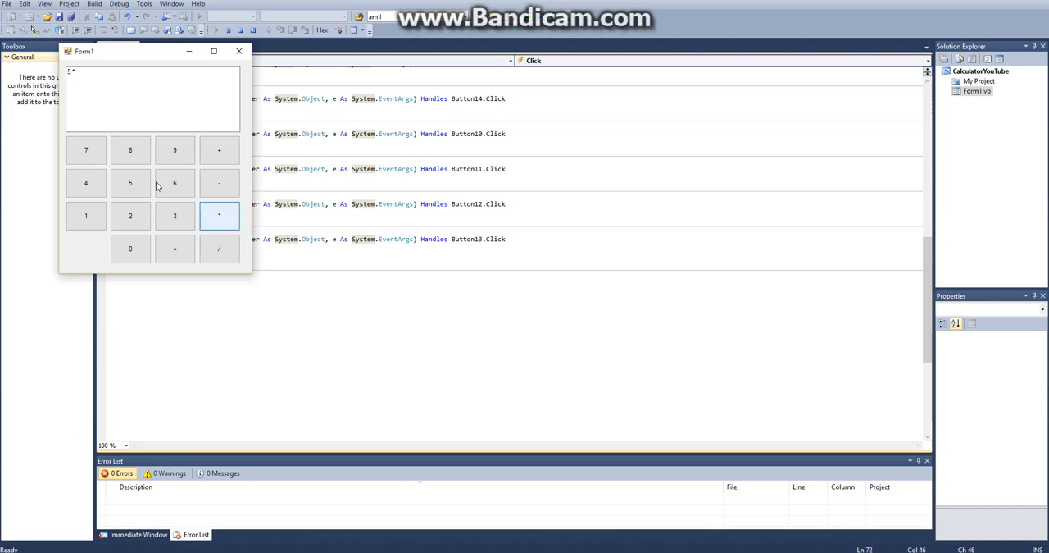
{"action": "left_click", "coordinate": [174, 248]}
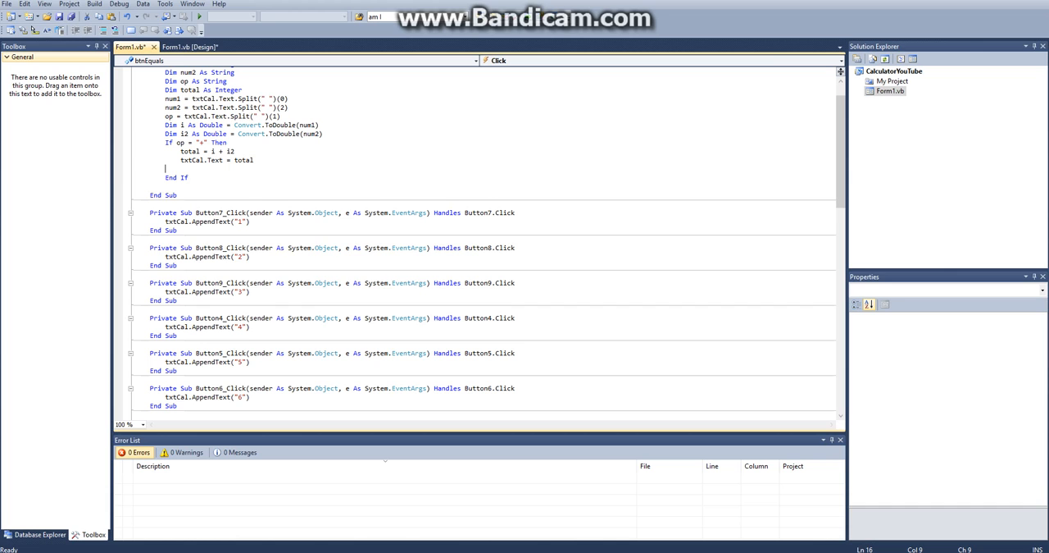
Add an ElseIf op = "-" branch computing i - i2, then copy it for "*"
{"action": "type", "text": "ElseIf op = \"-\" Then"}
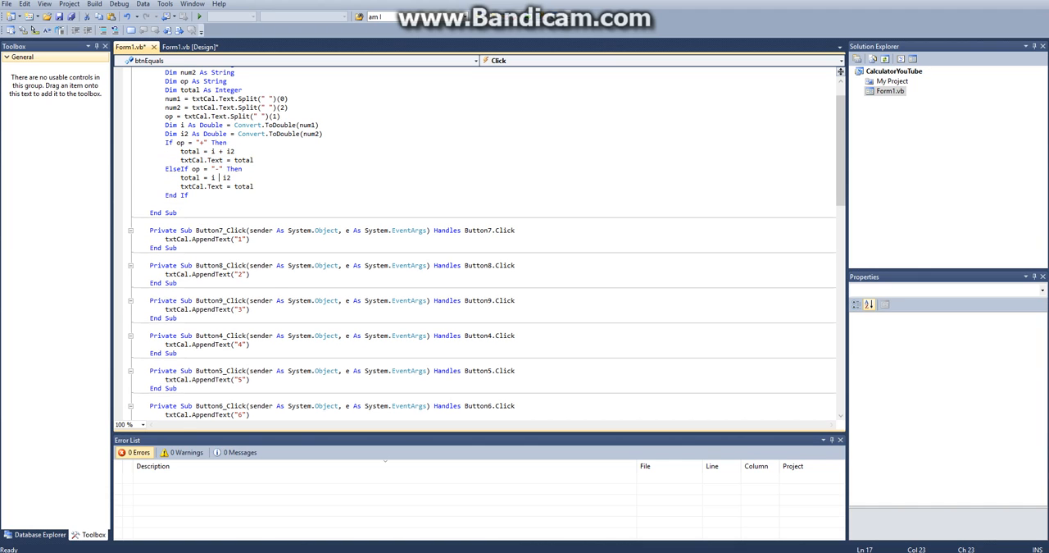
{"action": "left_click_drag", "start_coordinate": [164, 168], "coordinate": [254, 186]}
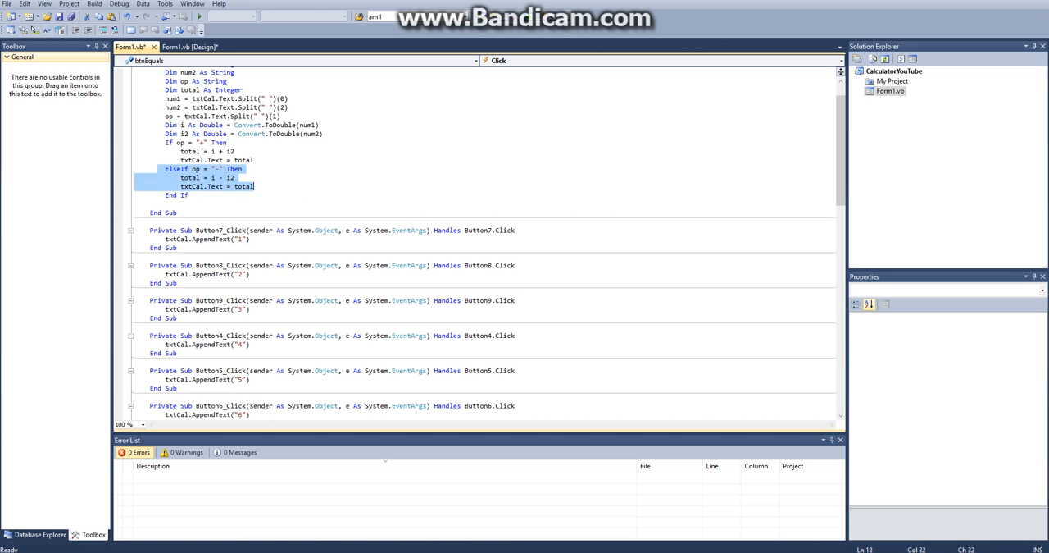
{"action": "type", "text": "ElseIf op = \"-\" Then"}
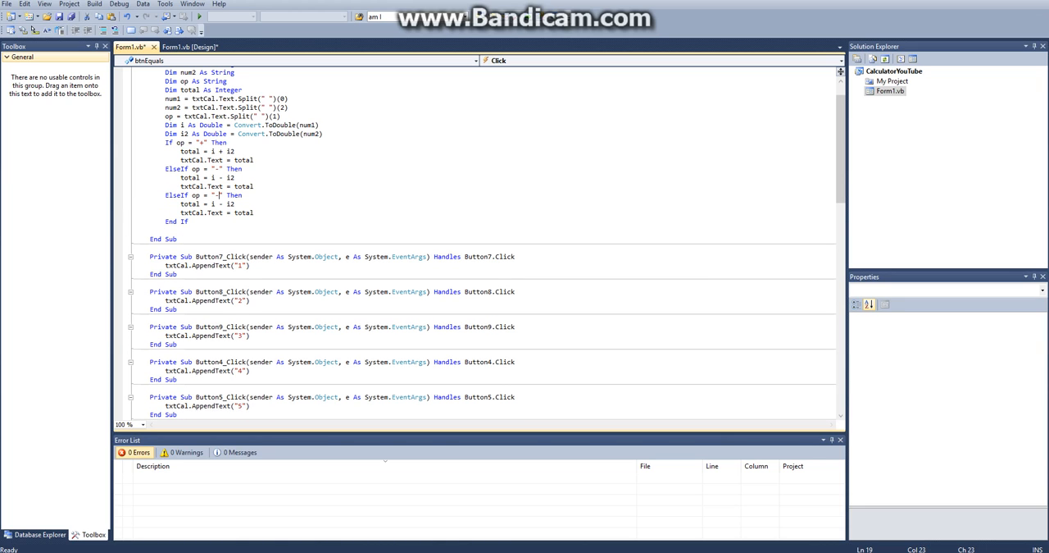
{"action": "type", "text": "*"}
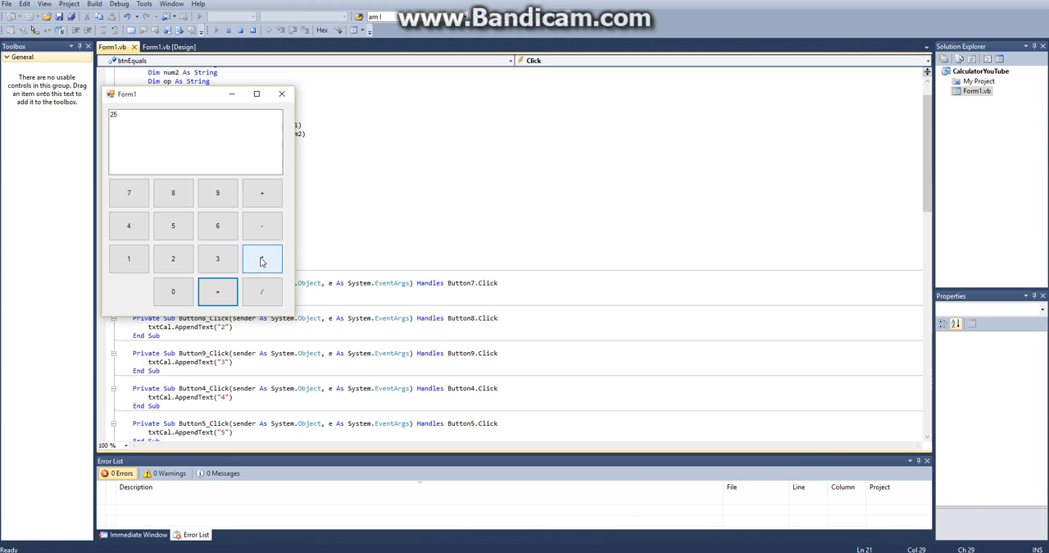
Try the multiply and divide operators in the running calculator to verify results
{"action": "left_click", "coordinate": [262, 258]}
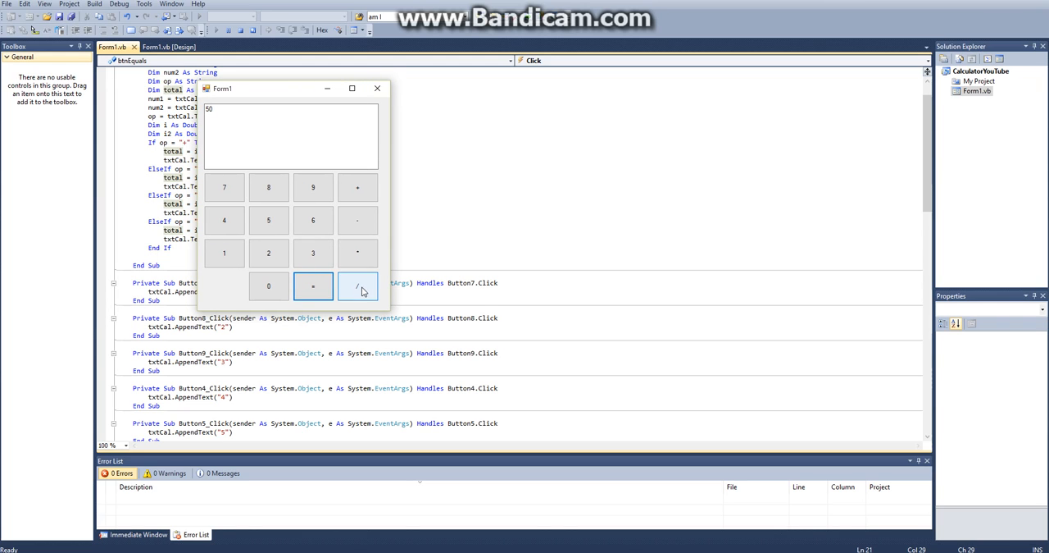
{"action": "left_click", "coordinate": [313, 285]}
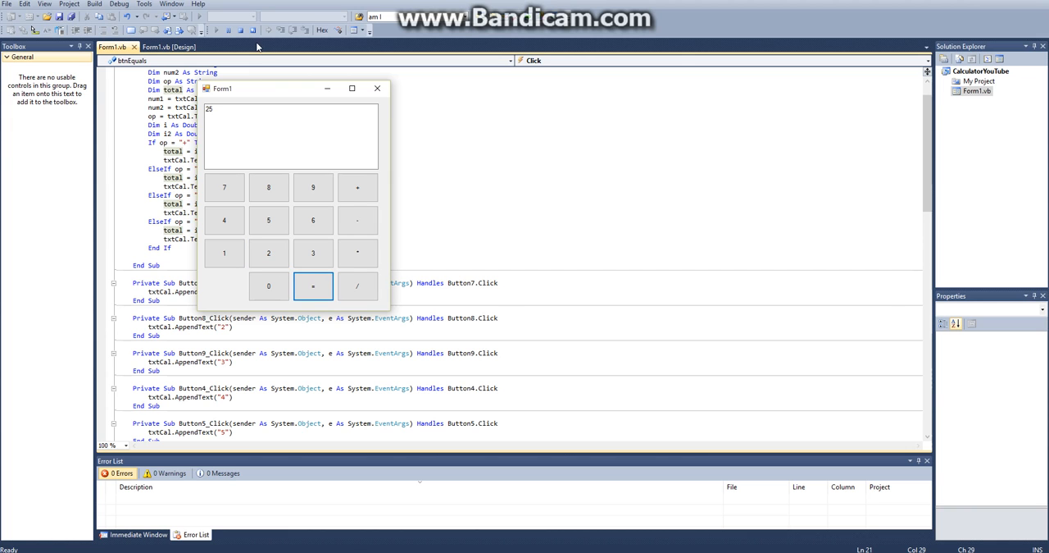